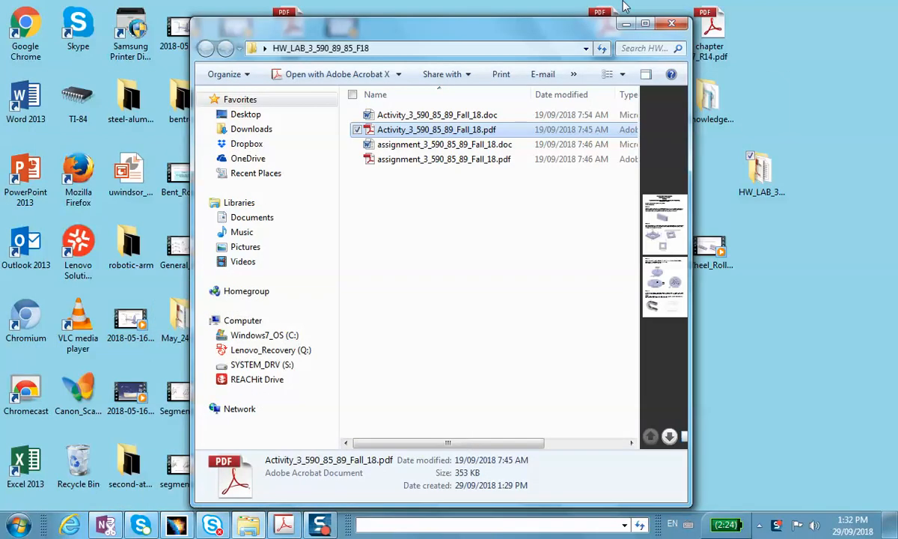
# Step: Close the HW_LAB_3 Explorer window to return to the desktop
pyautogui.click(645, 24)
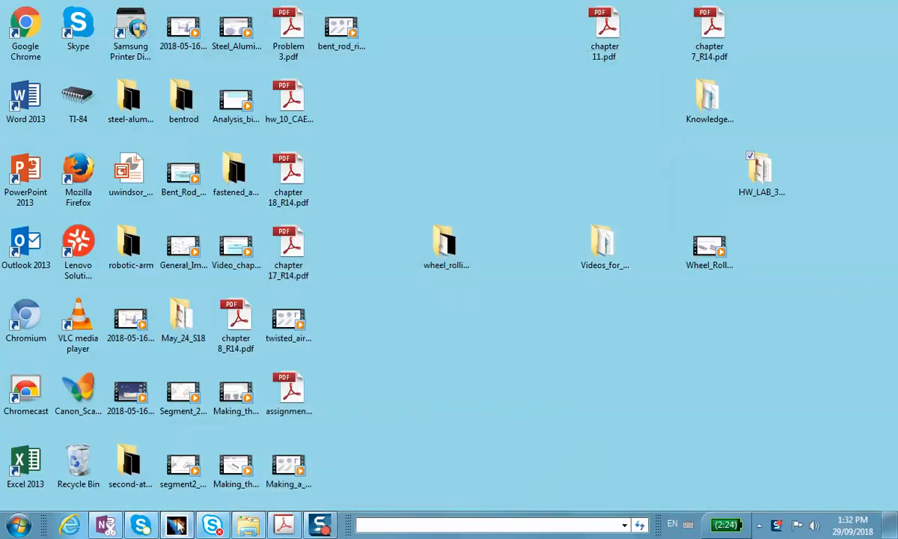
# Step: Create a new Part document in CATIA, accepting the default name Part1
pyautogui.click(177, 524)
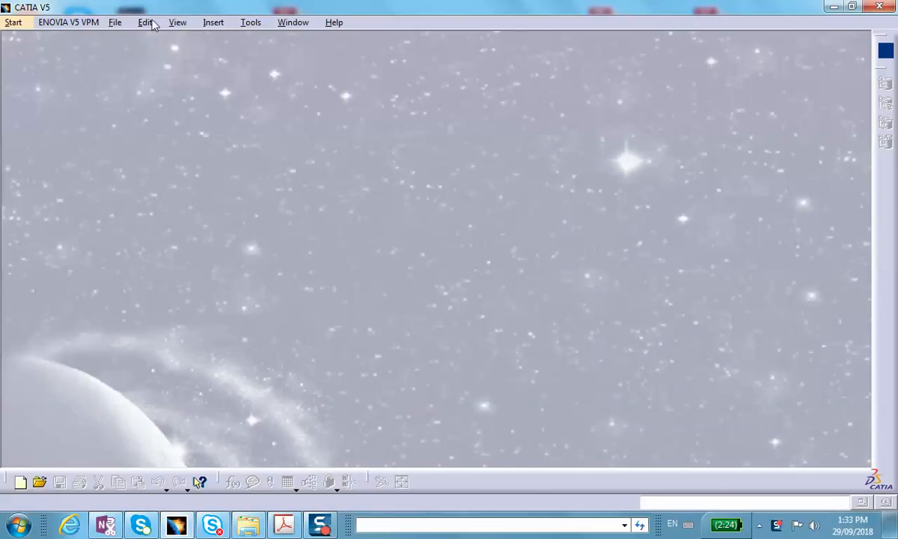
pyautogui.click(115, 23)
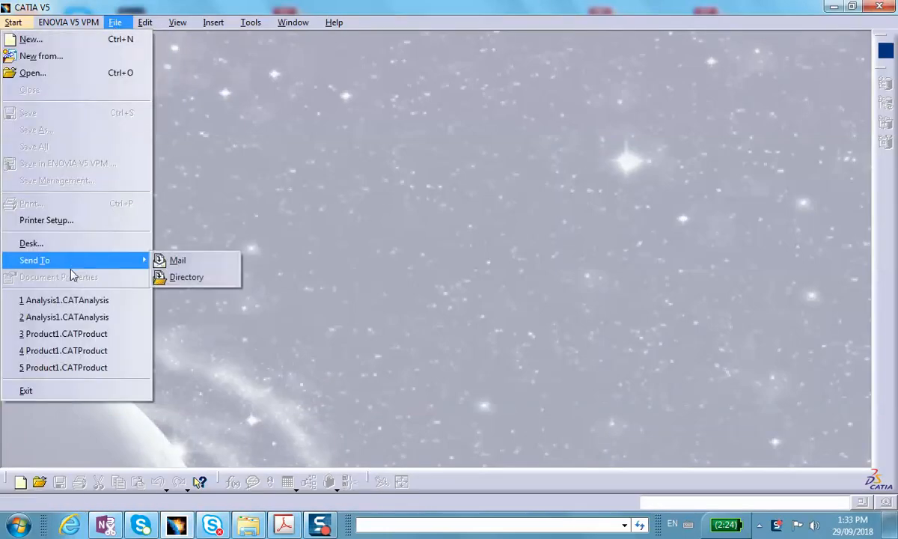
pyautogui.click(30, 39)
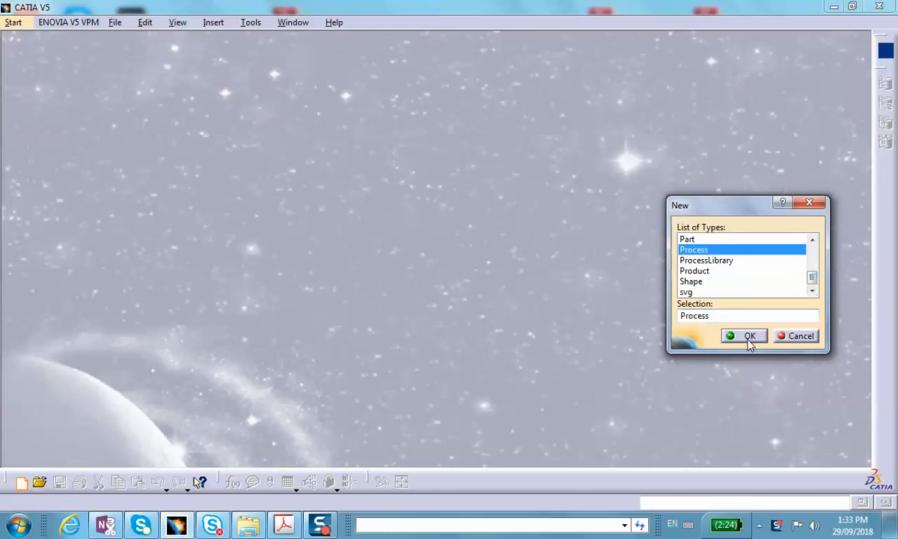
pyautogui.click(688, 239)
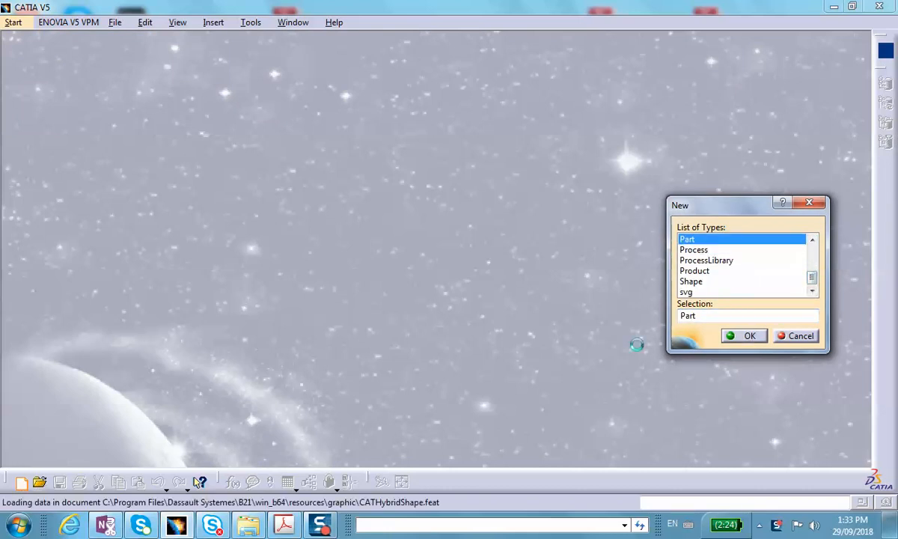
pyautogui.click(748, 335)
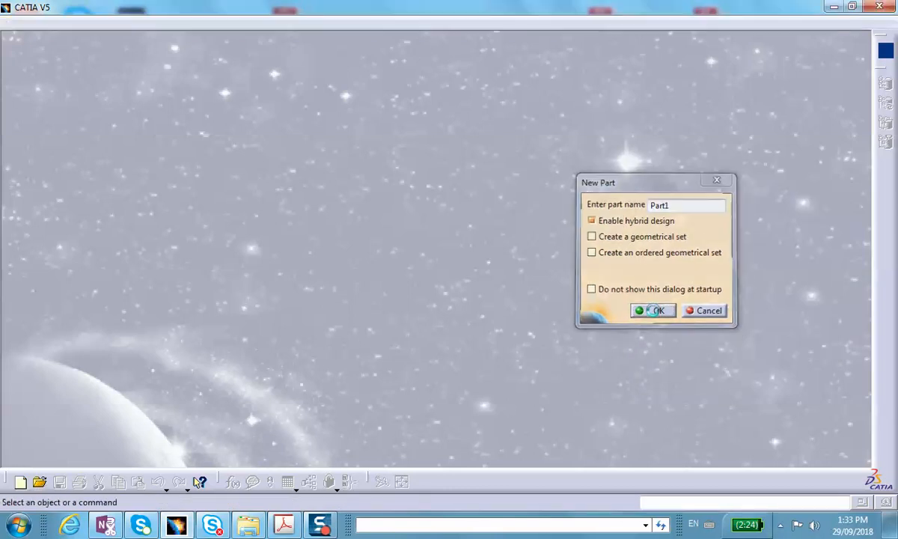
pyautogui.click(652, 310)
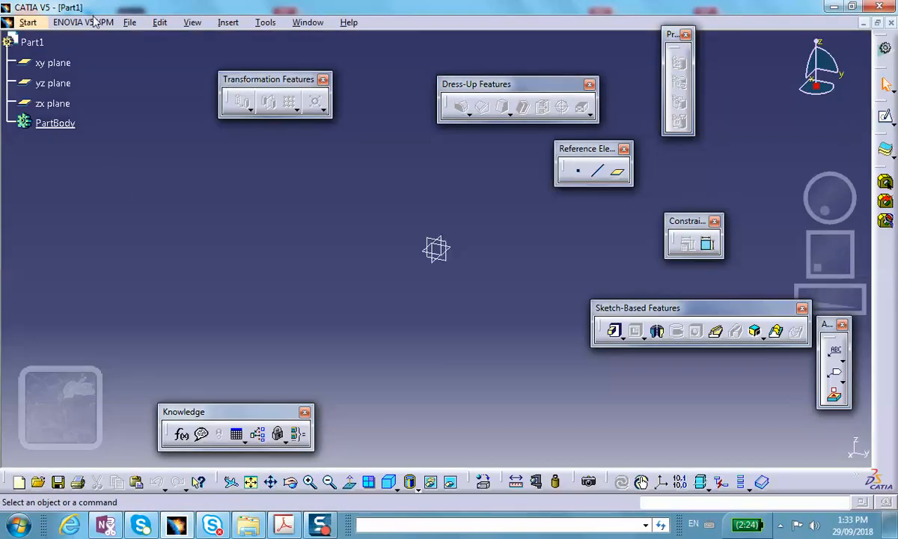
# Step: Save Part1.CATPart via Save Management into a new desktop folder named no-planes-of-symmetry
pyautogui.click(129, 22)
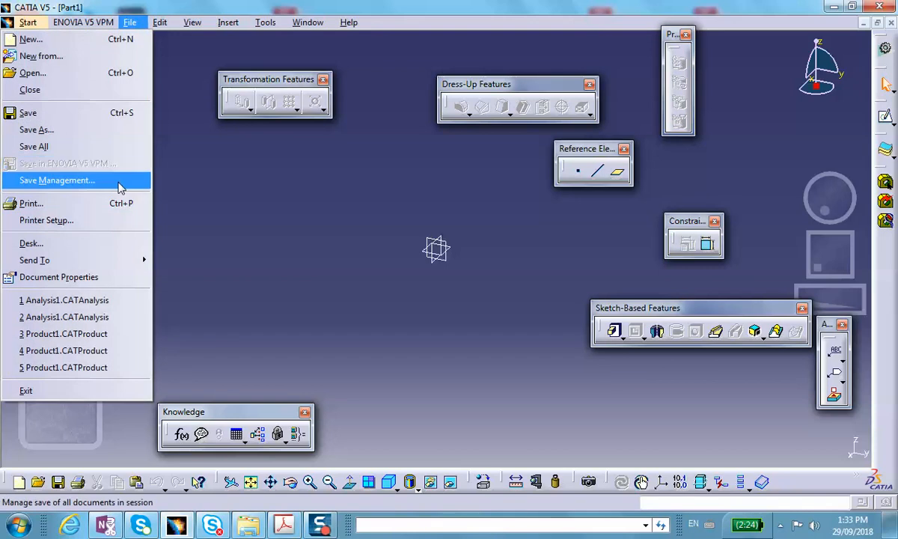
pyautogui.click(57, 180)
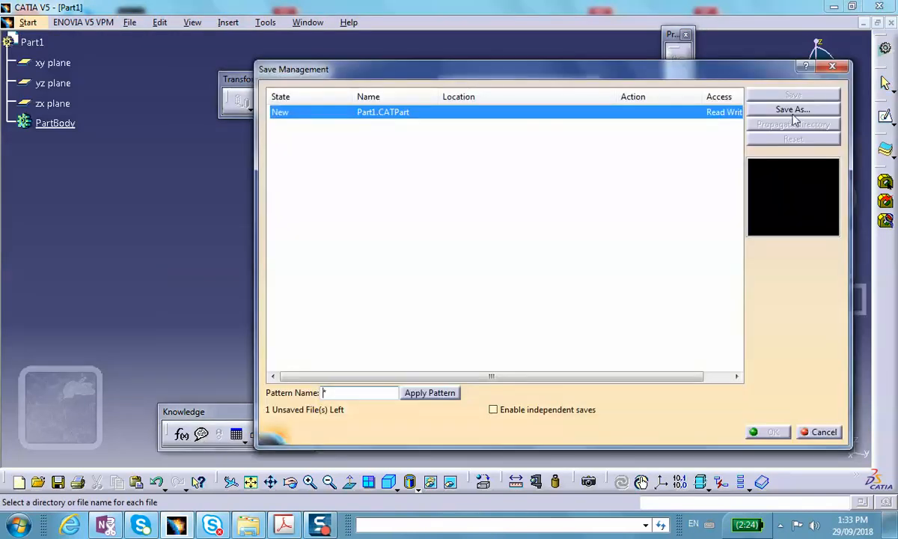
pyautogui.click(793, 109)
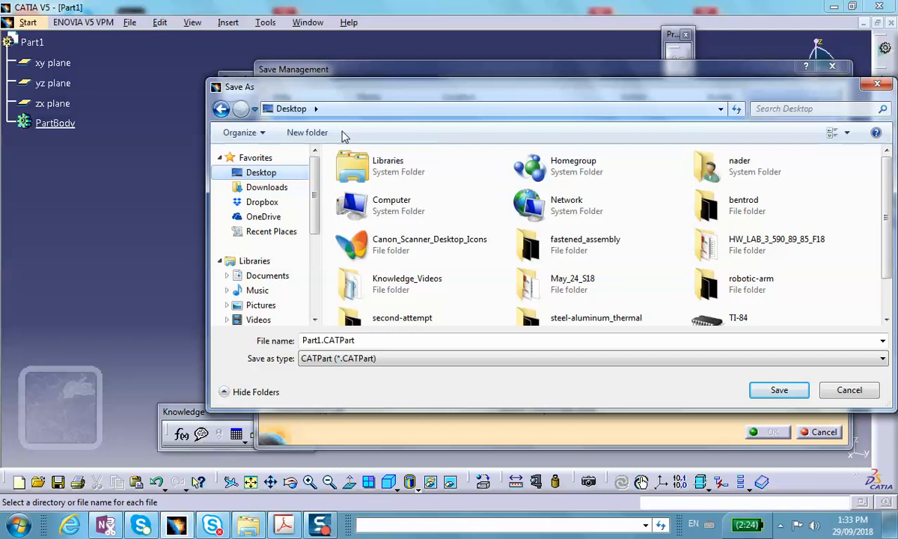
pyautogui.click(307, 131)
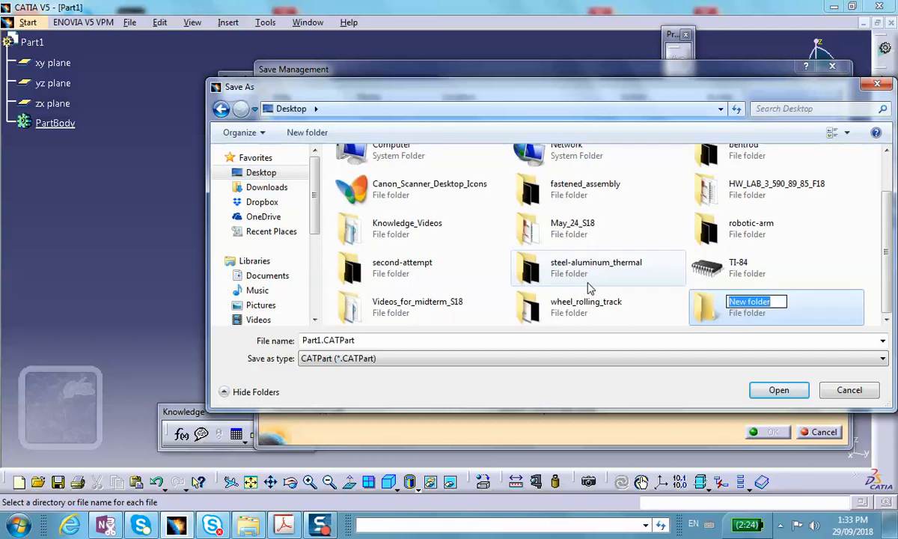
pyautogui.write('no-planes')
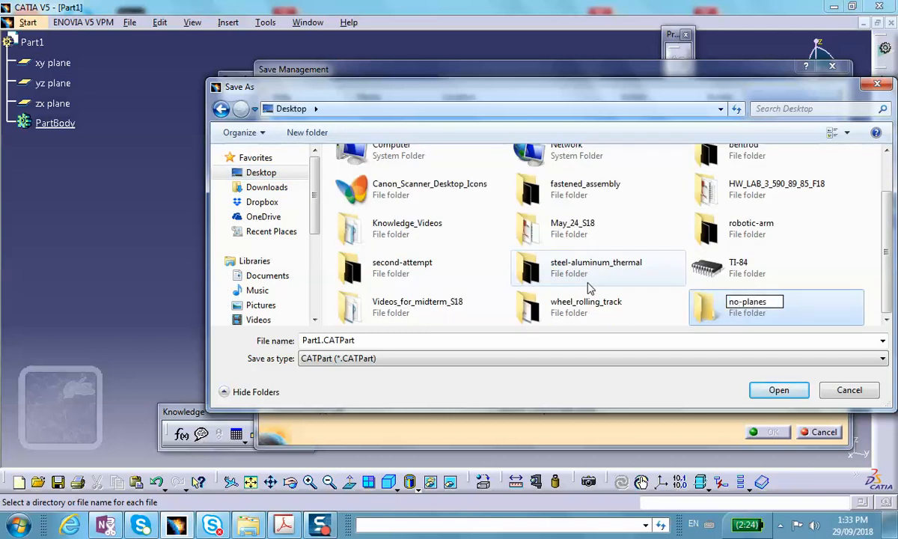
pyautogui.write('-')
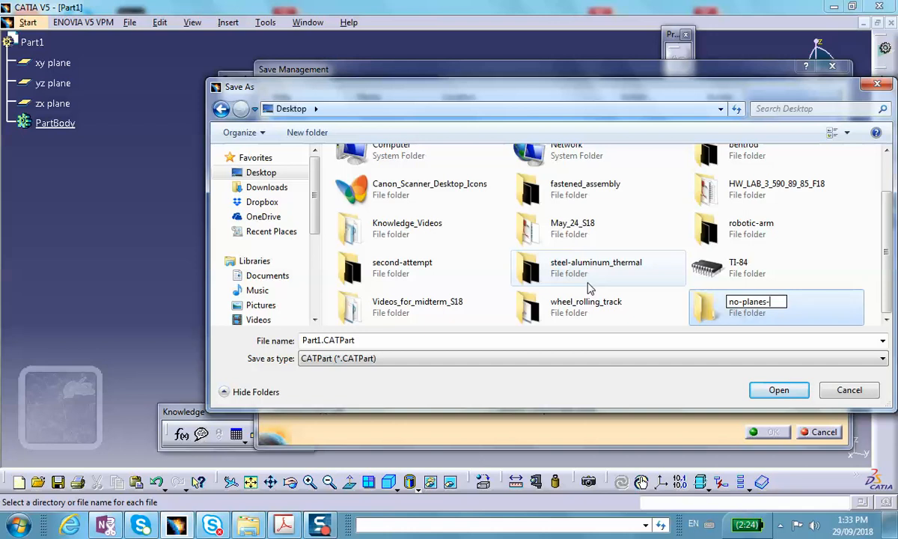
pyautogui.write('of-s')
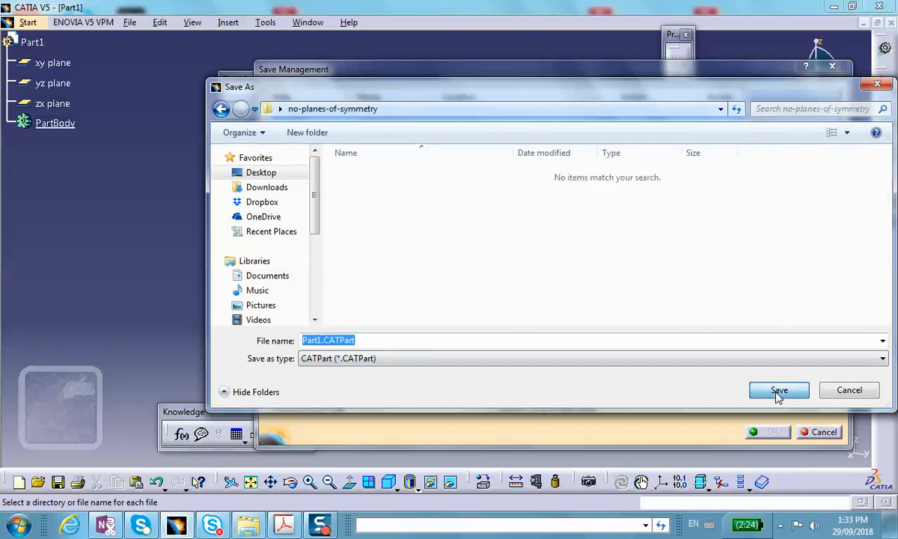
pyautogui.click(778, 389)
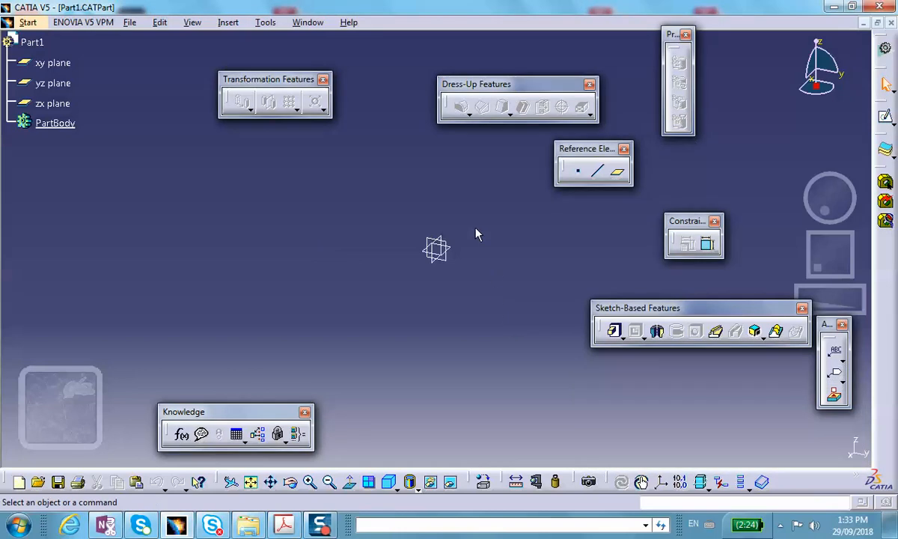
# Step: Sketch a rectangle centered on the origin and set its width and a height of 4
pyautogui.click(54, 83)
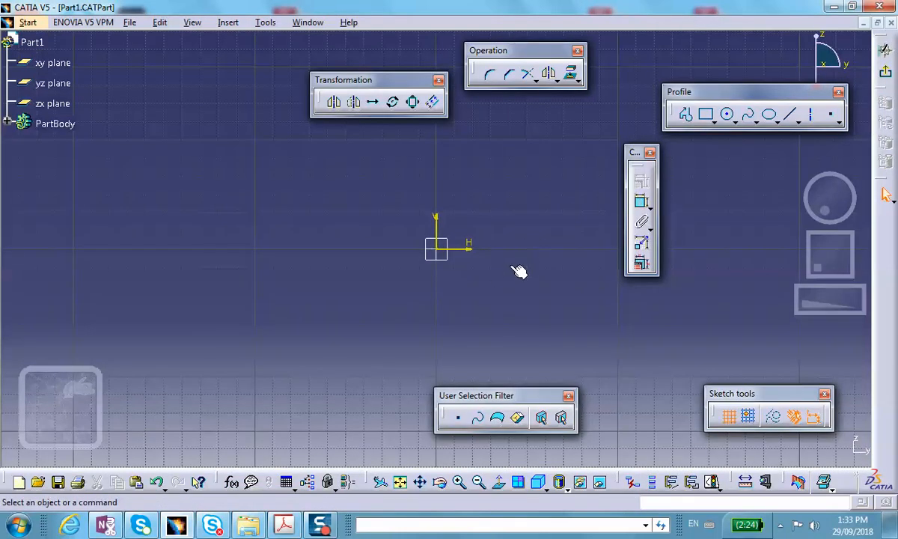
pyautogui.moveTo(750, 114)
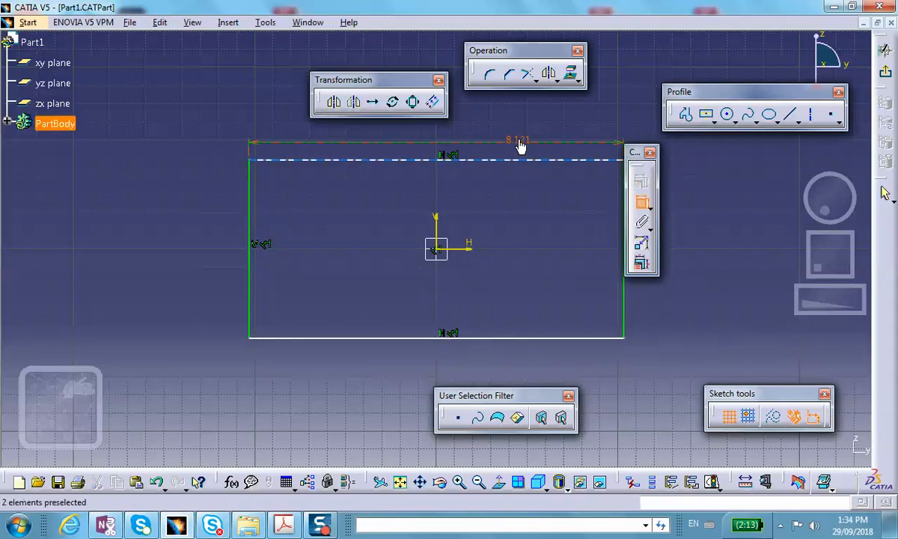
pyautogui.doubleClick(517, 141)
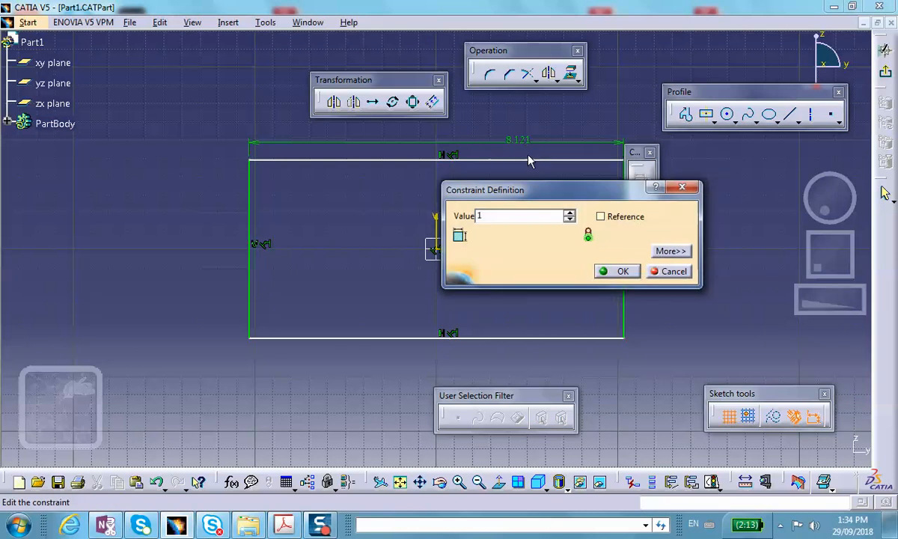
pyautogui.click(622, 271)
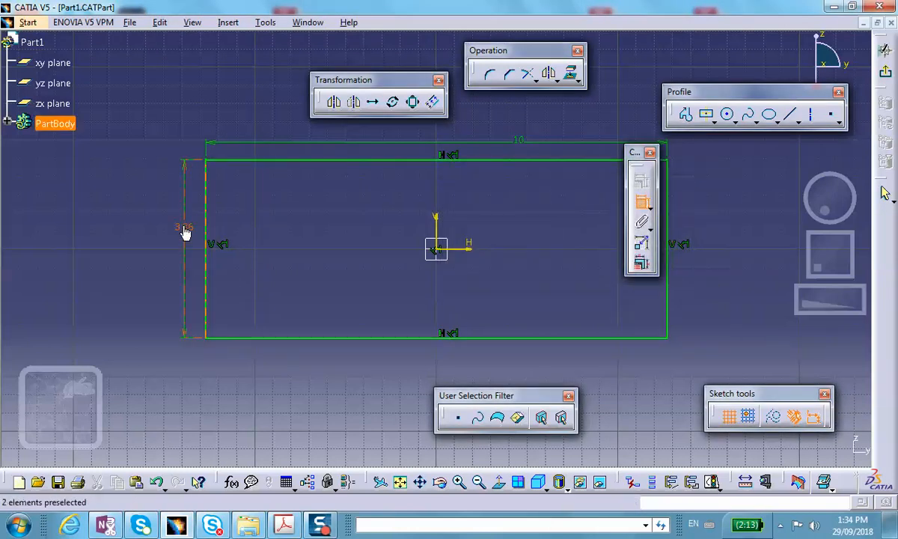
pyautogui.doubleClick(182, 227)
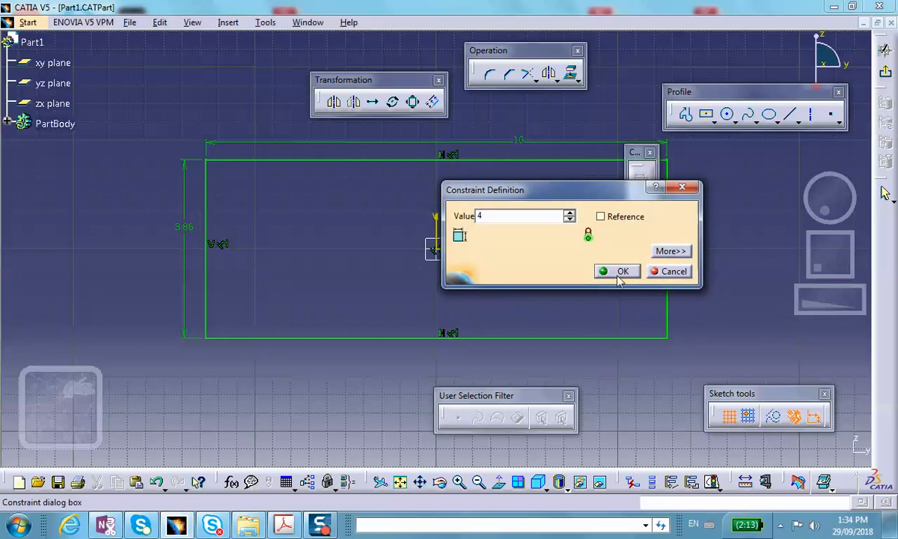
pyautogui.click(616, 271)
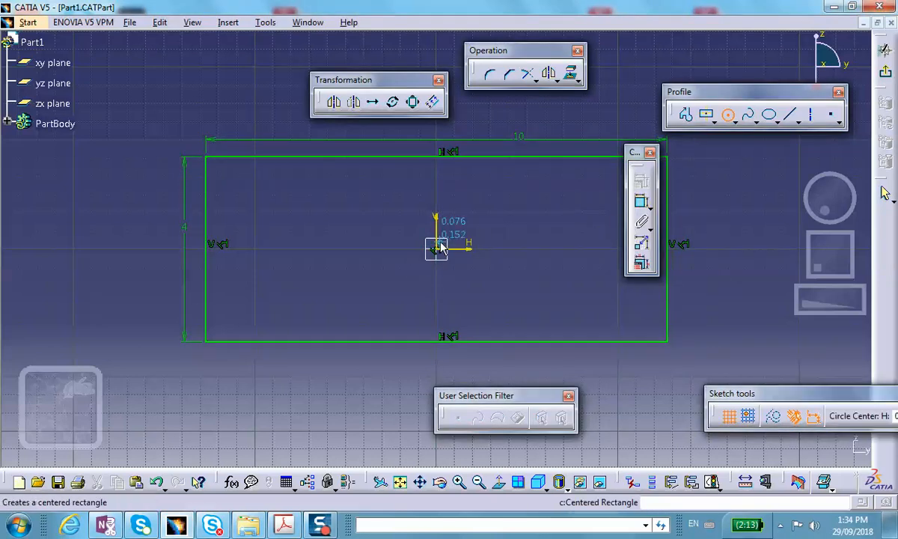
# Step: Add a circle centered at the origin and constrain its diameter to 1
pyautogui.click(435, 248)
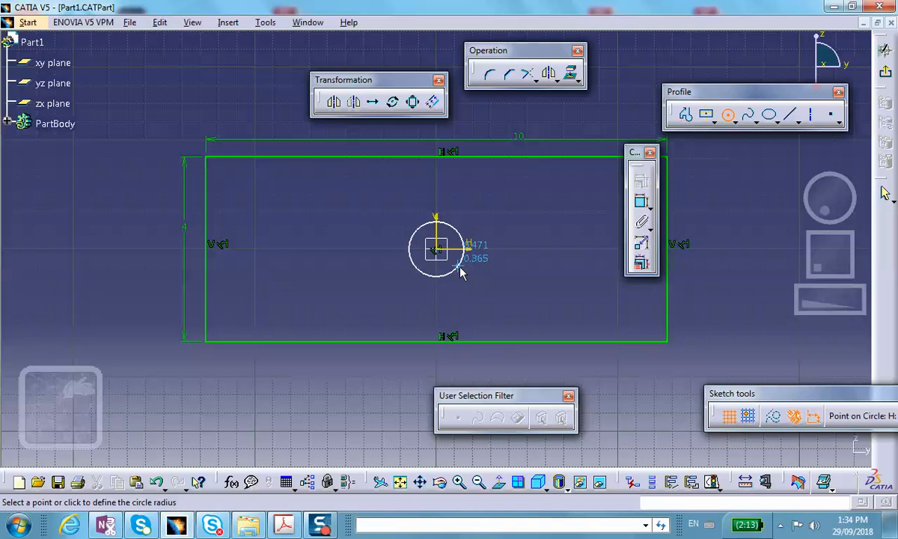
pyautogui.click(435, 248)
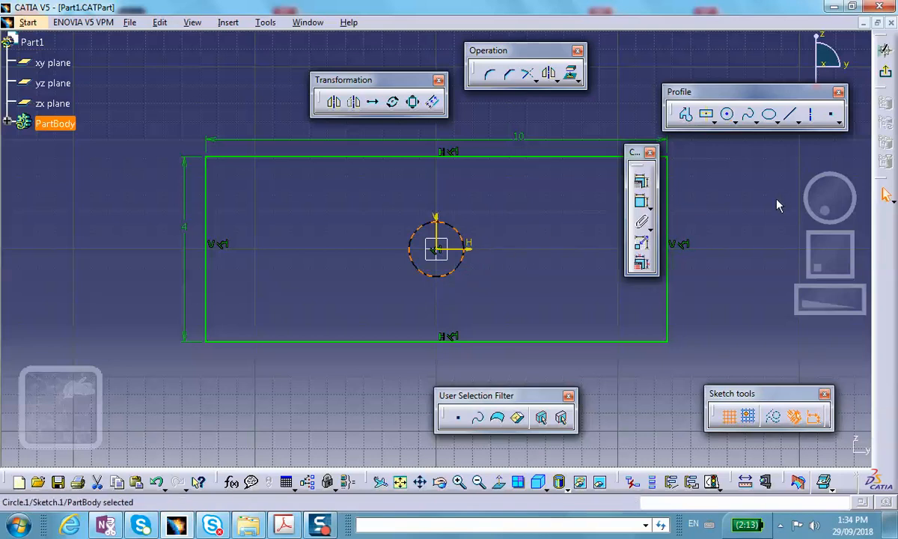
pyautogui.moveTo(751, 186)
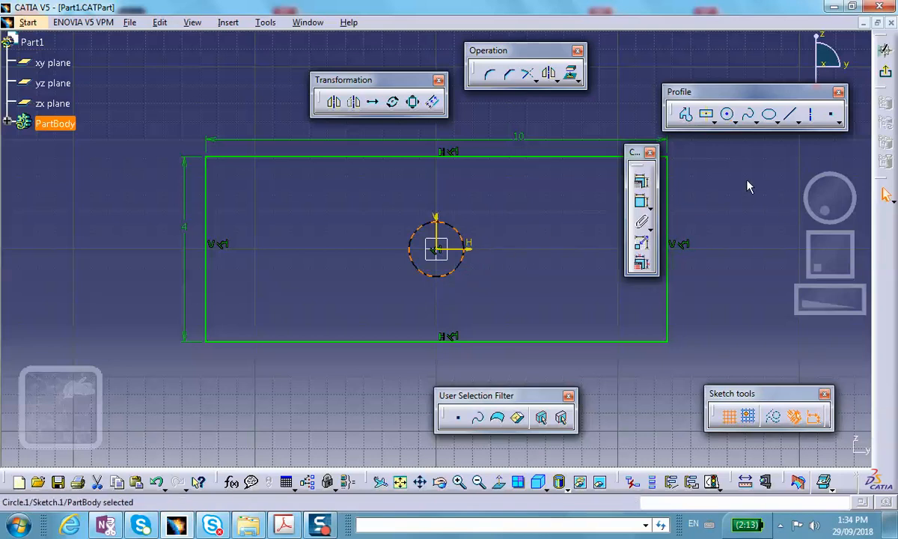
pyautogui.moveTo(727, 114)
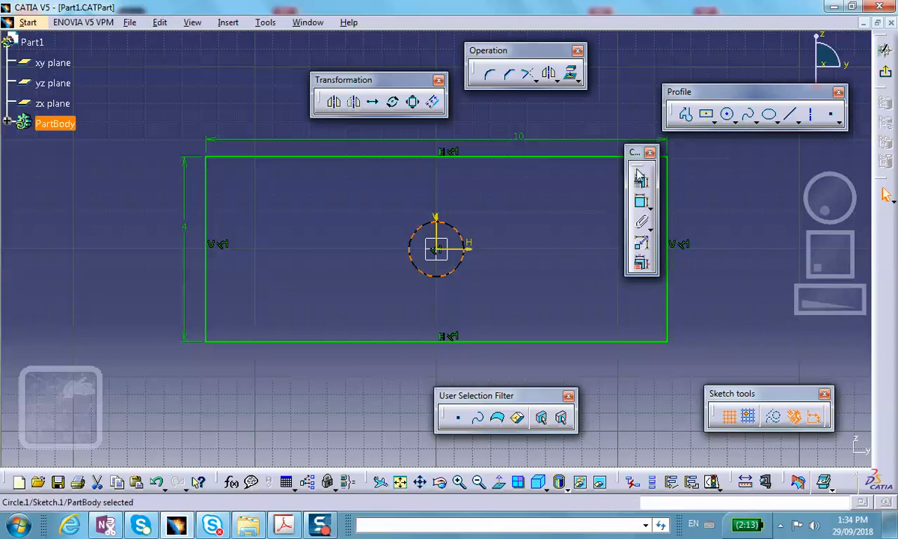
pyautogui.moveTo(642, 183)
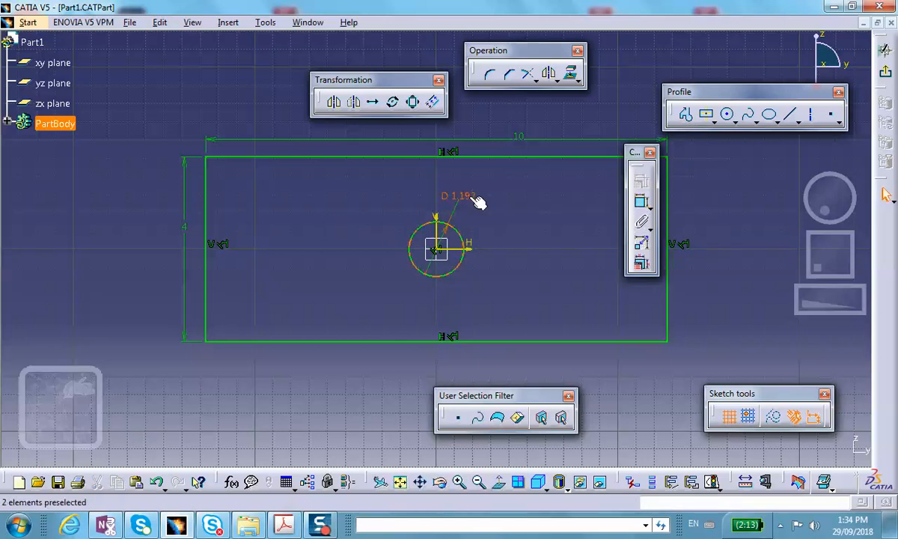
pyautogui.doubleClick(457, 196)
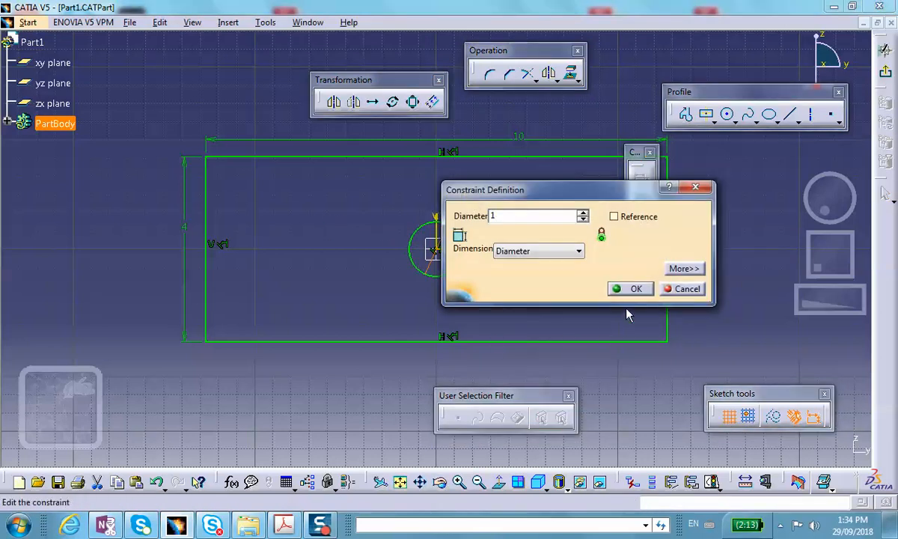
pyautogui.click(636, 288)
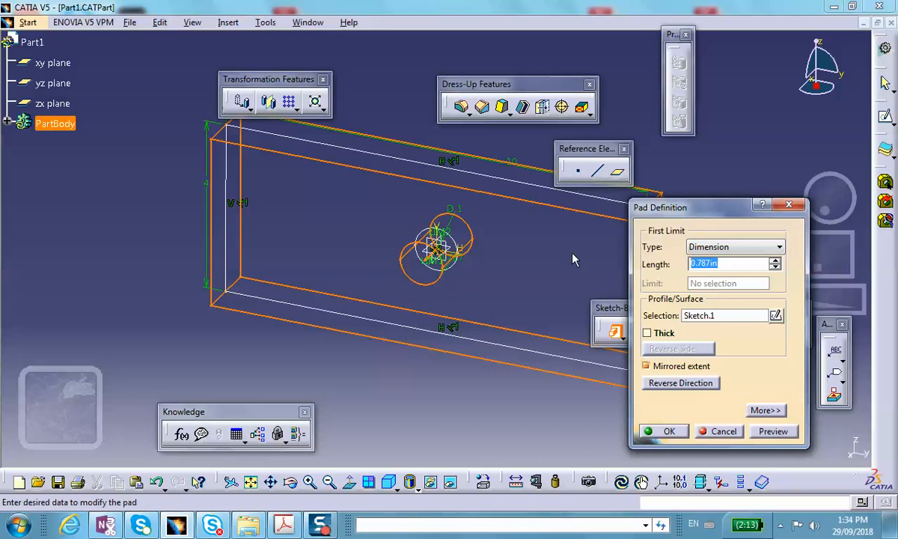
# Step: Extrude Sketch.1 as a mirrored pad into a solid block with a through hole
pyautogui.click(663, 431)
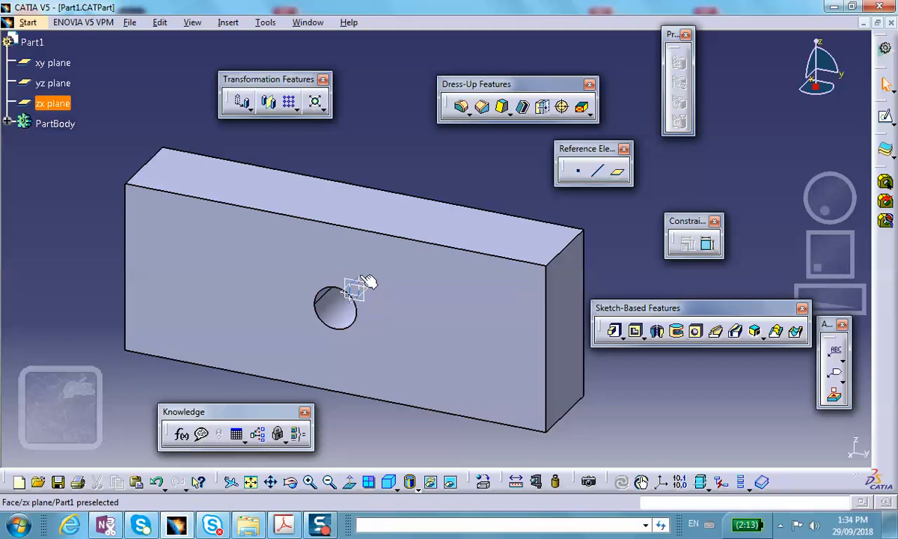
pyautogui.moveTo(362, 288)
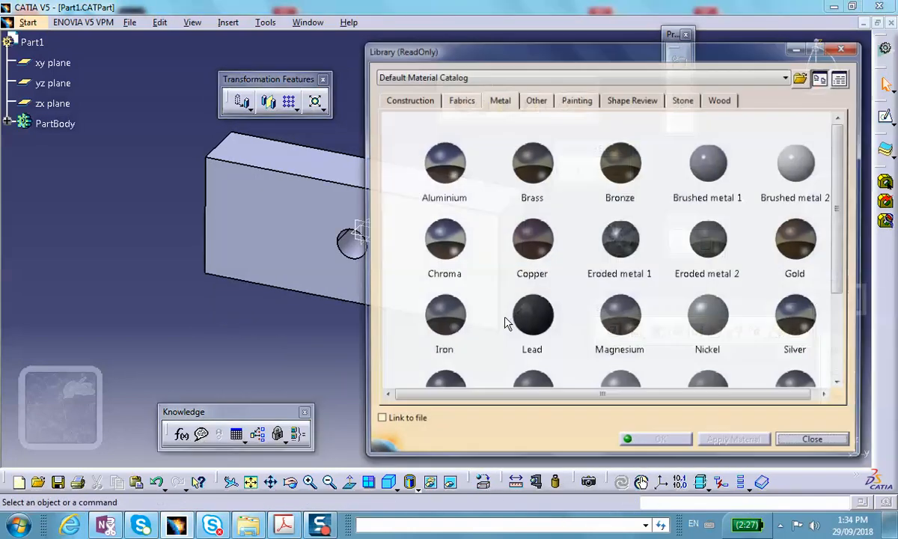
# Step: Apply Steel from the Metal material catalog to Part1
pyautogui.click(441, 163)
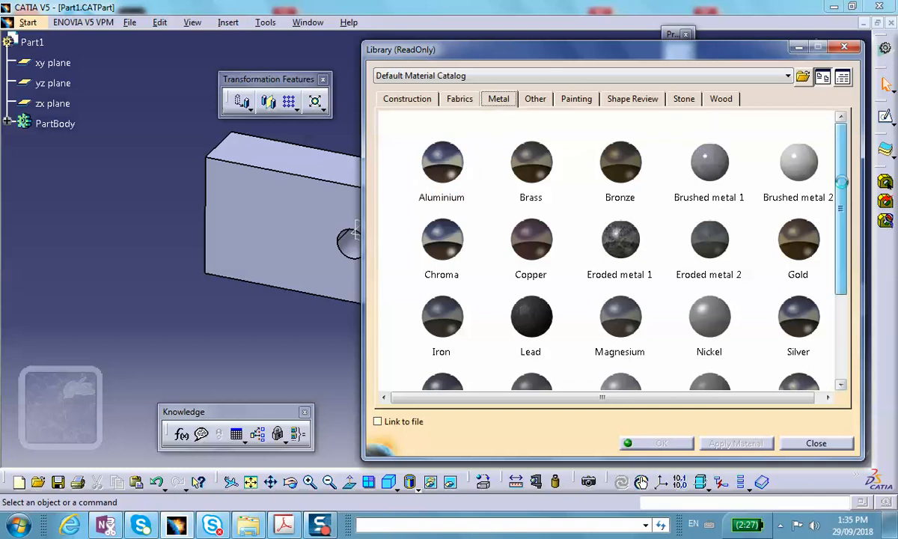
pyautogui.scroll(-3)
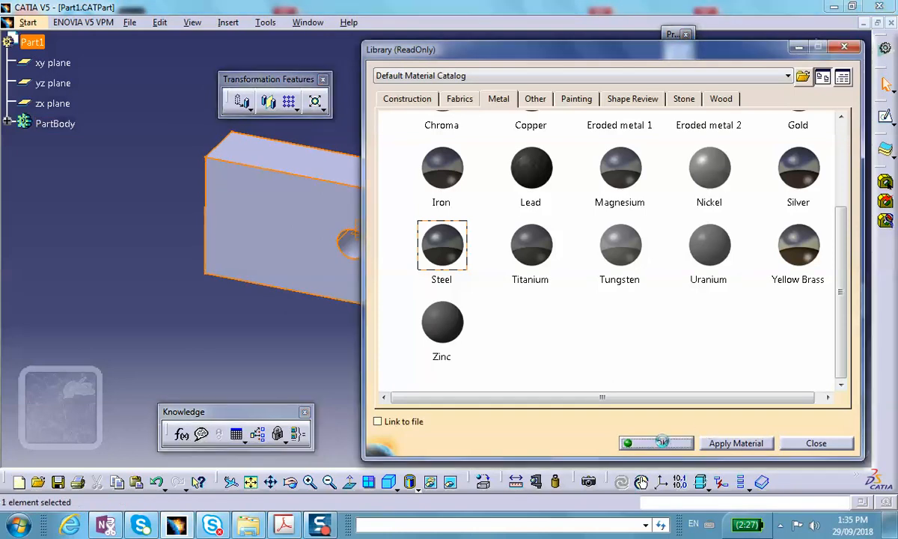
pyautogui.click(816, 443)
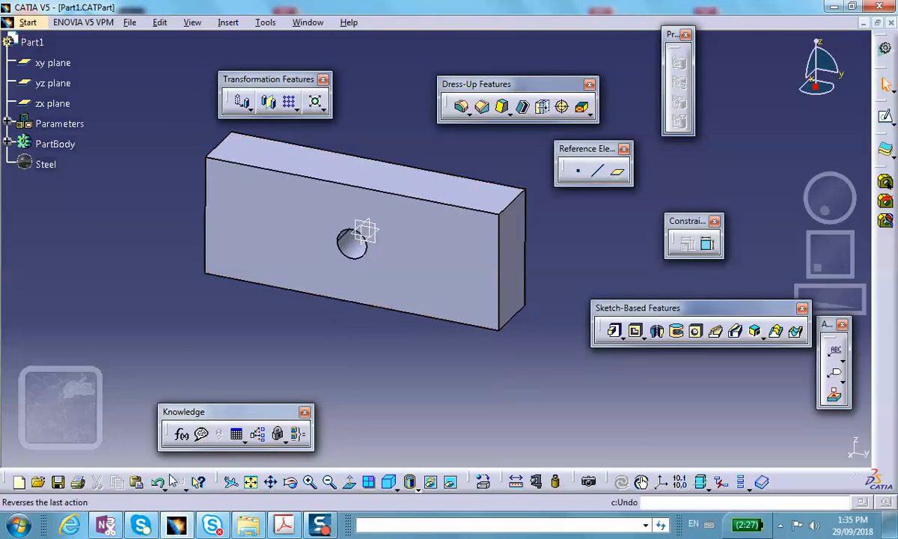
pyautogui.click(57, 482)
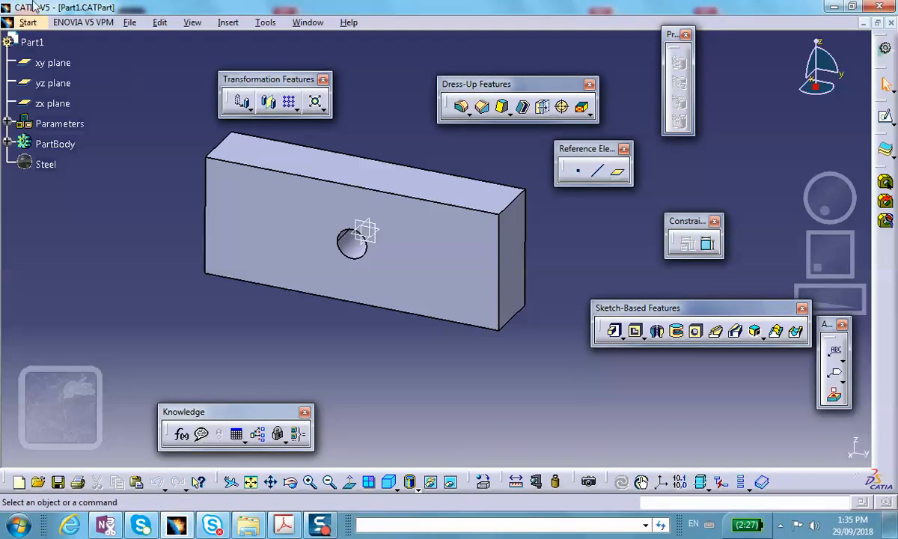
# Step: Switch the part into the Generative Structural Analysis workbench
pyautogui.click(27, 22)
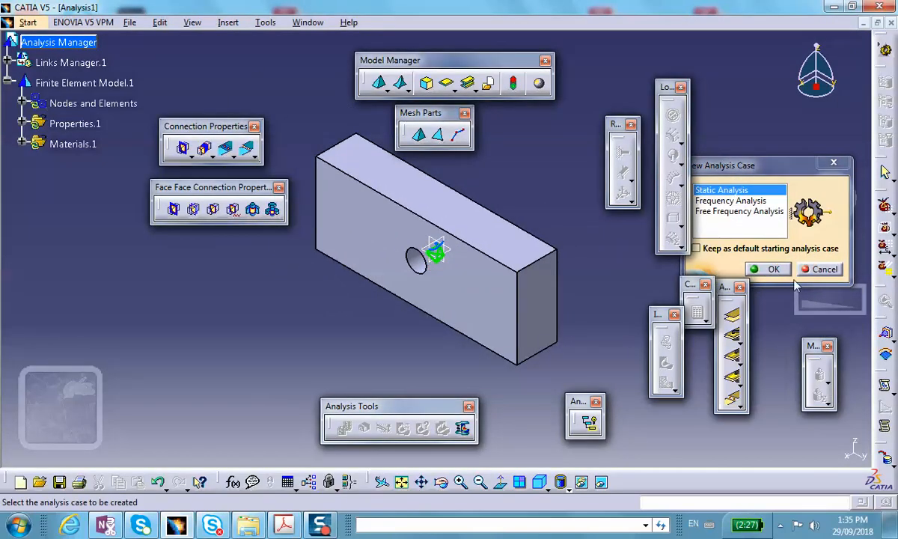
# Step: Create a Static Analysis case under the finite element model
pyautogui.click(773, 269)
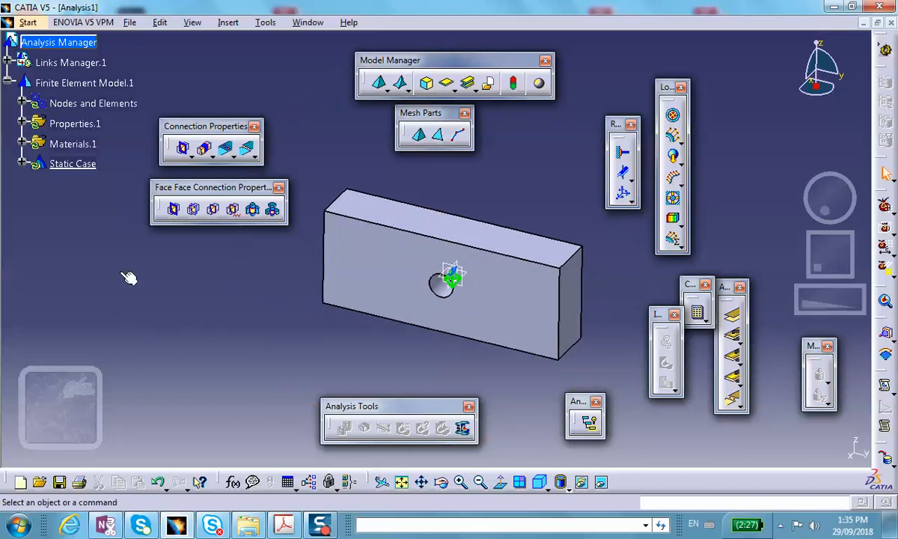
pyautogui.moveTo(222, 368)
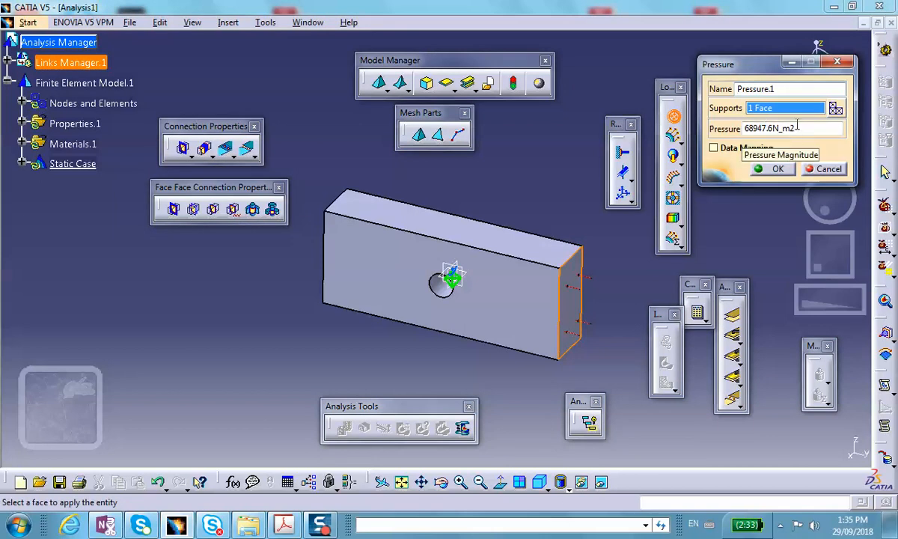
pyautogui.moveTo(586, 293)
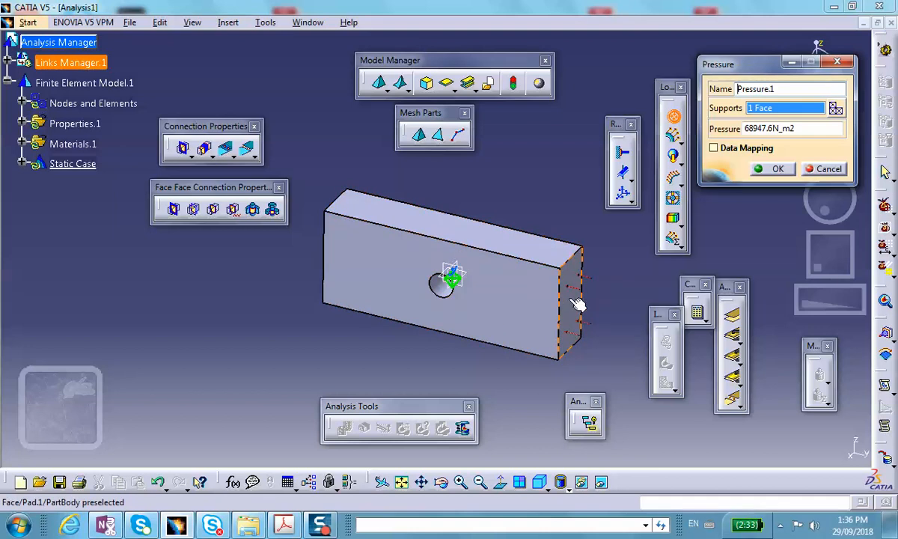
pyautogui.click(576, 307)
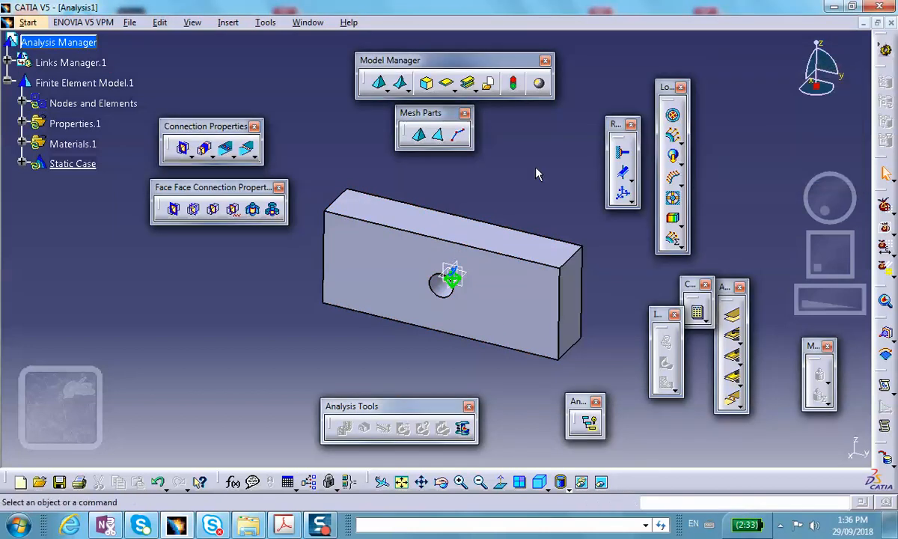
pyautogui.moveTo(673, 141)
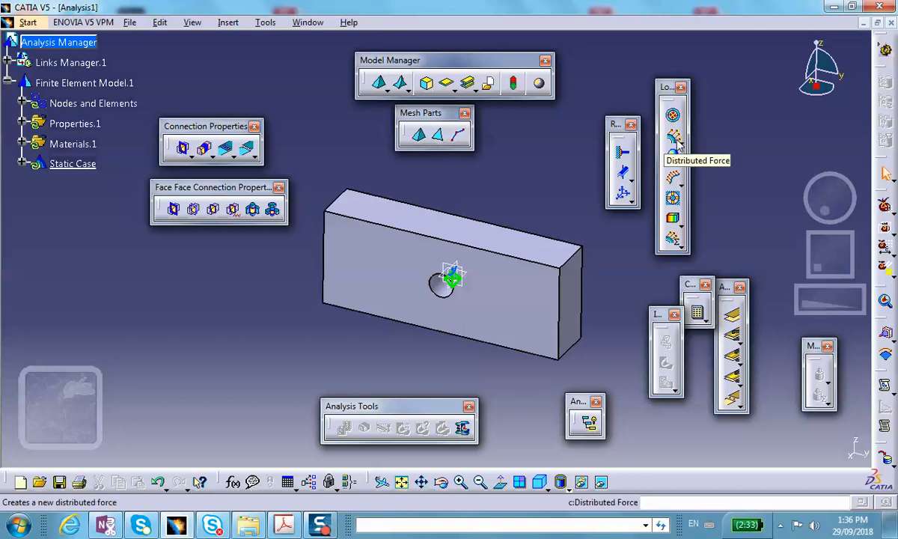
# Step: Apply a distributed force of -8896.441 N in Y on the block's left end face
pyautogui.click(671, 137)
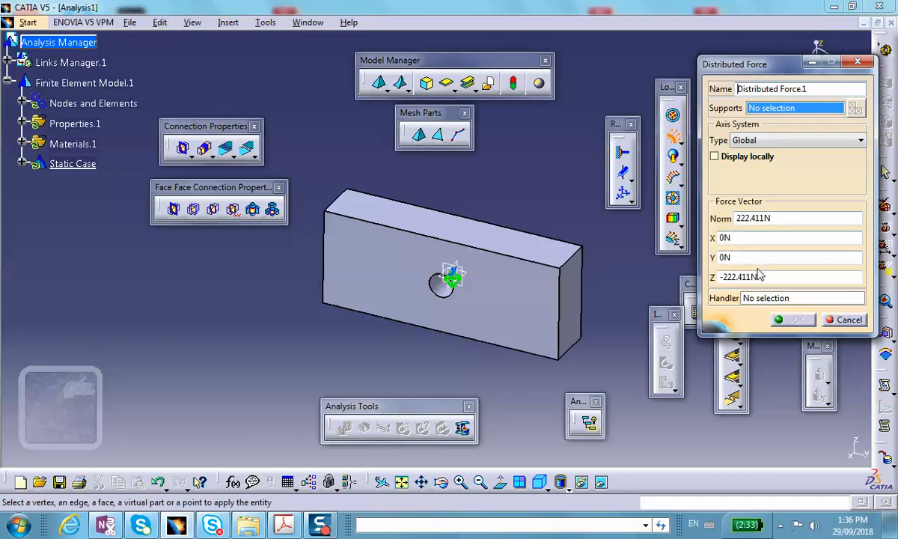
pyautogui.write('2')
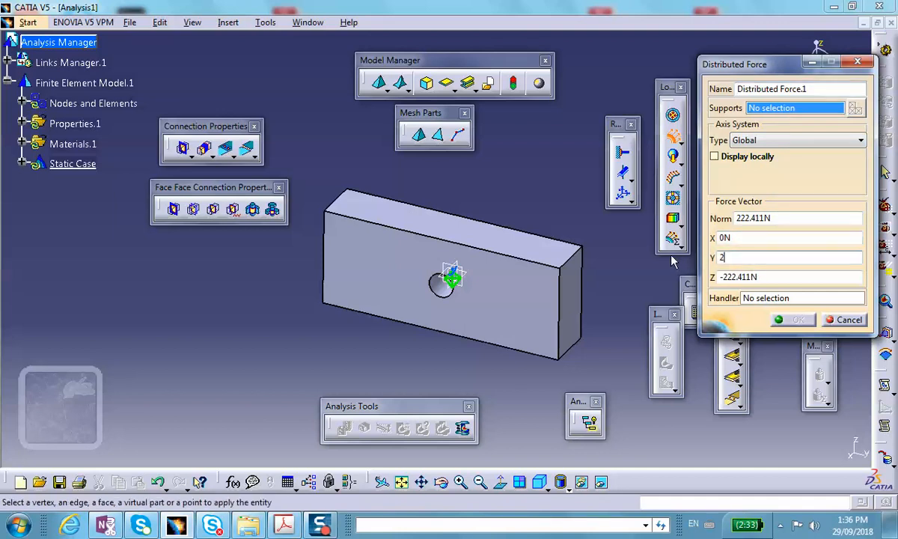
pyautogui.write('000lbf')
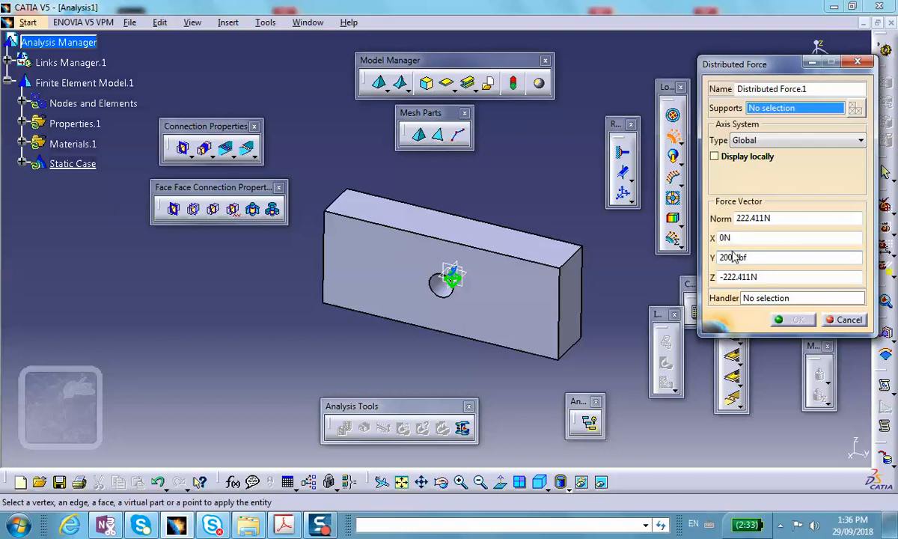
pyautogui.write('8896.441N')
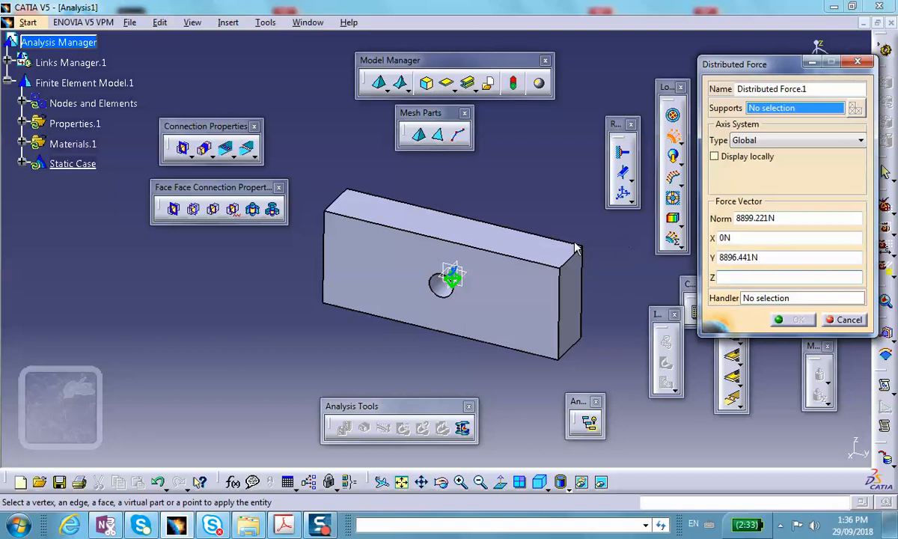
pyautogui.click(568, 307)
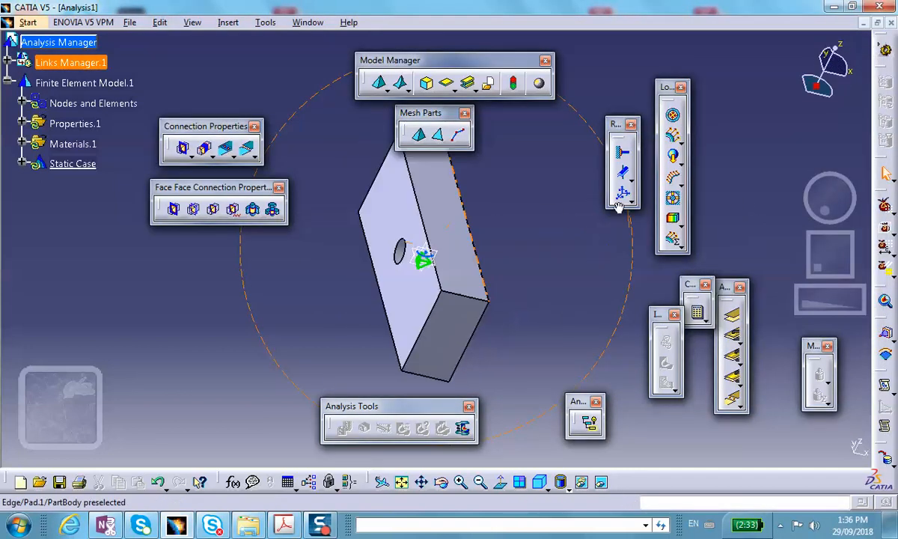
pyautogui.moveTo(426, 257); pyautogui.dragTo(460, 269)
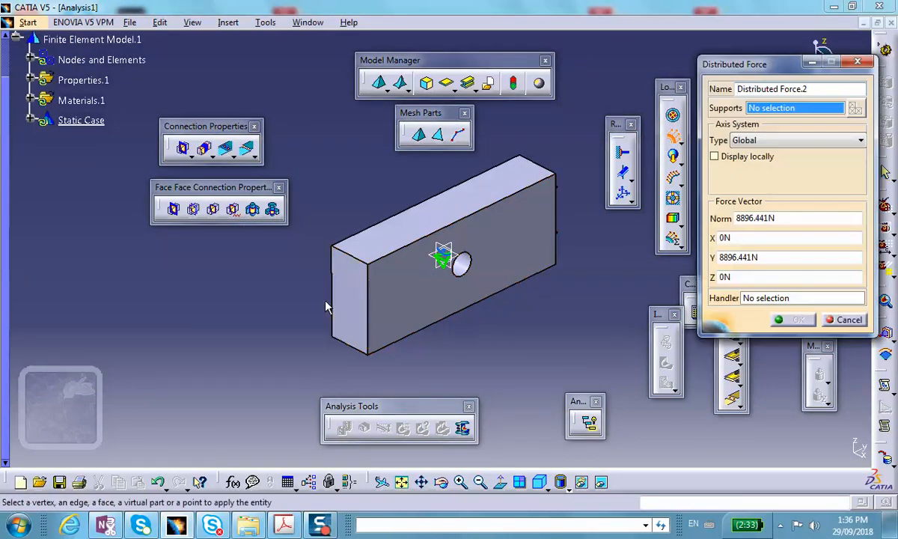
pyautogui.click(347, 299)
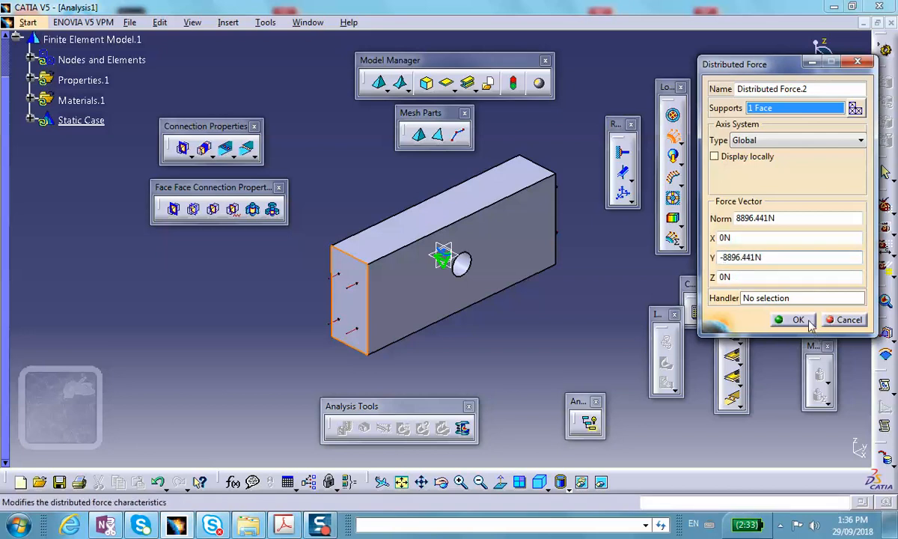
pyautogui.click(799, 320)
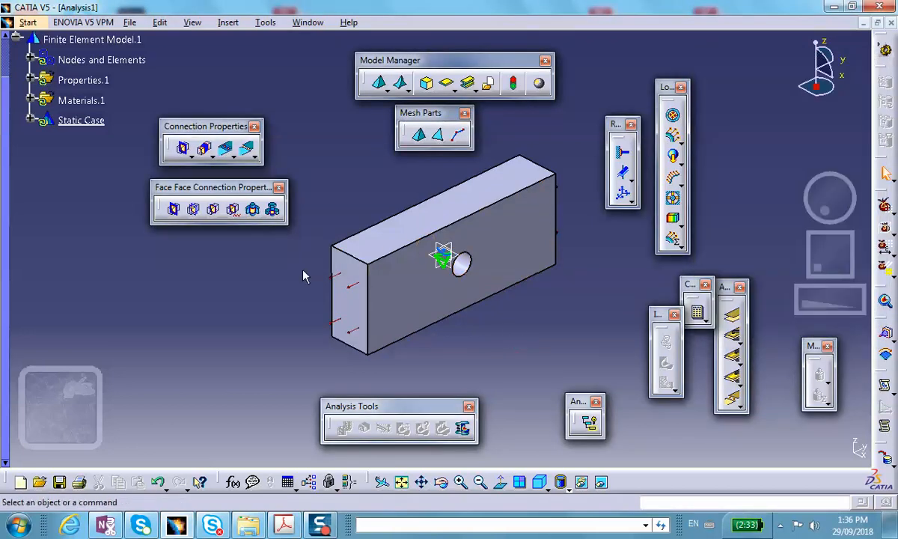
# Step: Save the analysis document as Analysis1.CATAnalysis in the no-planes-of-symmetry folder
pyautogui.click(129, 23)
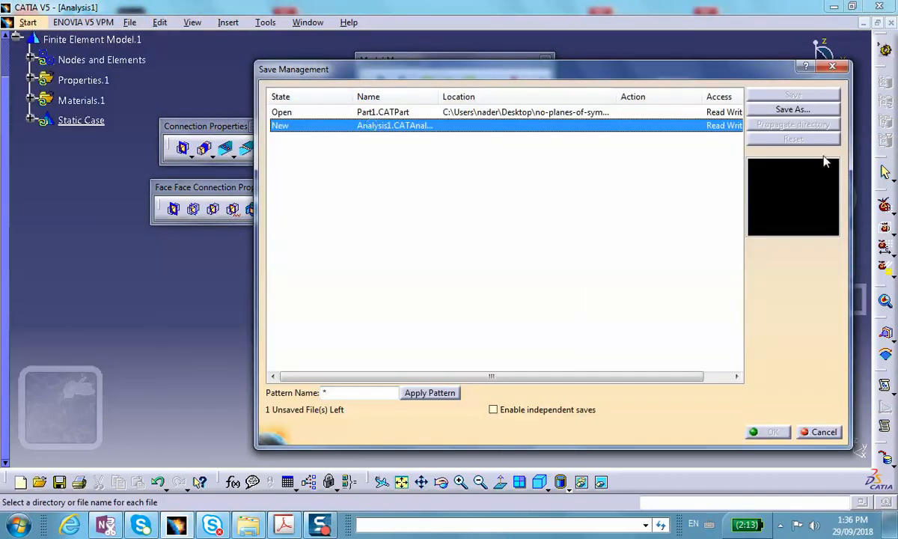
pyautogui.click(793, 109)
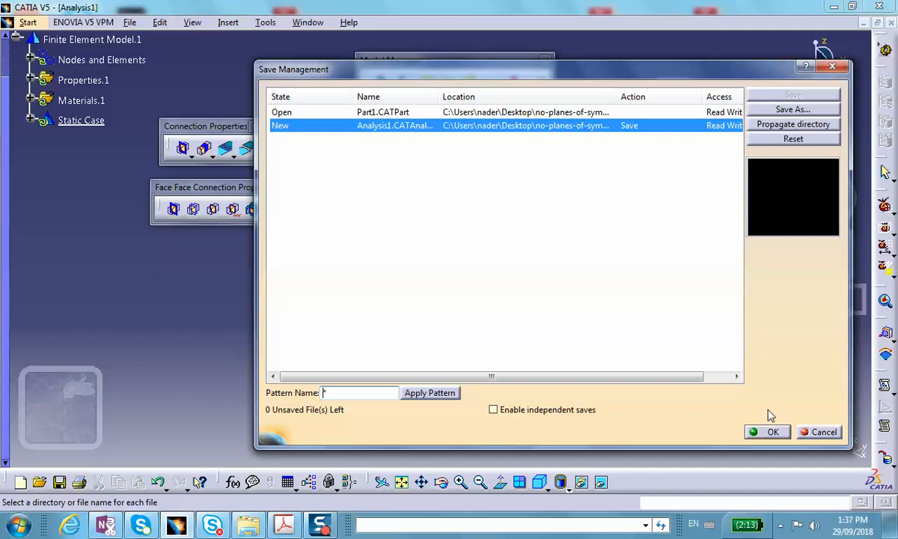
pyautogui.click(771, 431)
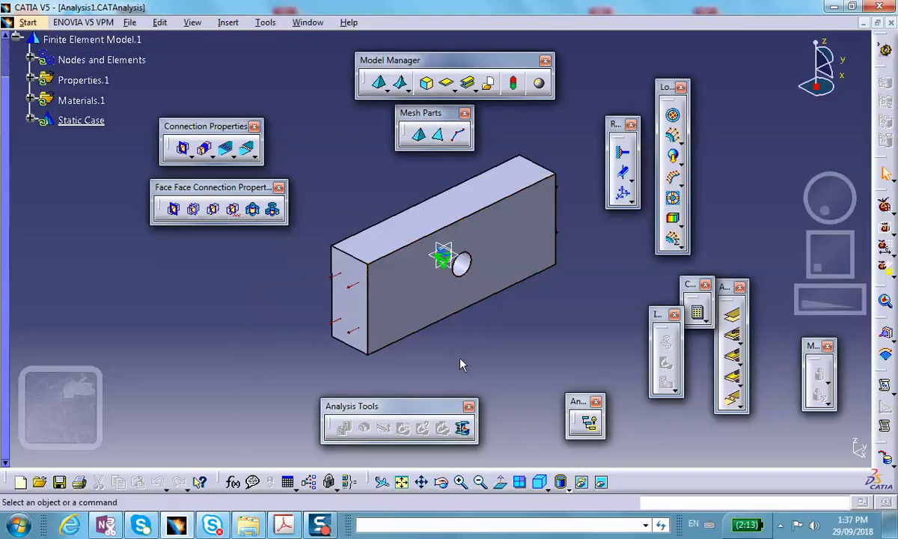
pyautogui.moveTo(550, 210)
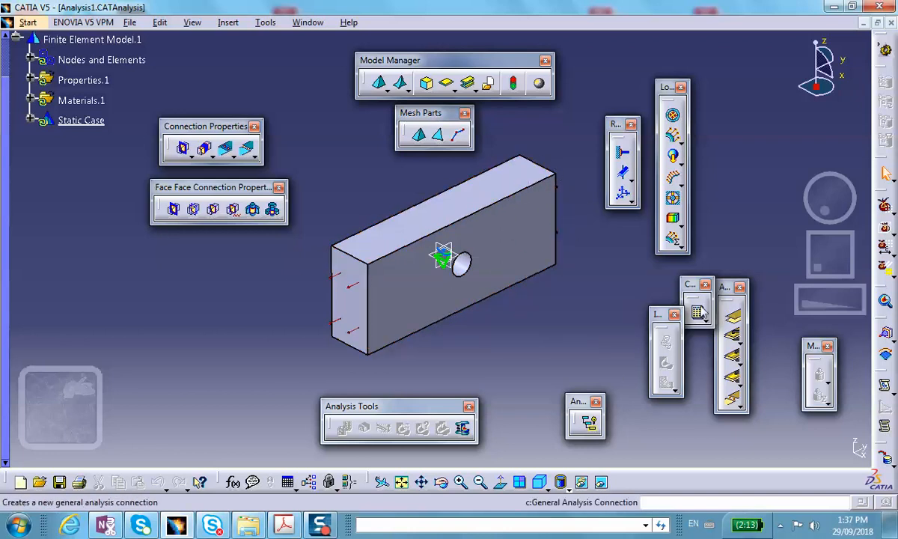
# Step: Compute all cases, accepting the resource estimate and dismissing the singularity error
pyautogui.click(697, 308)
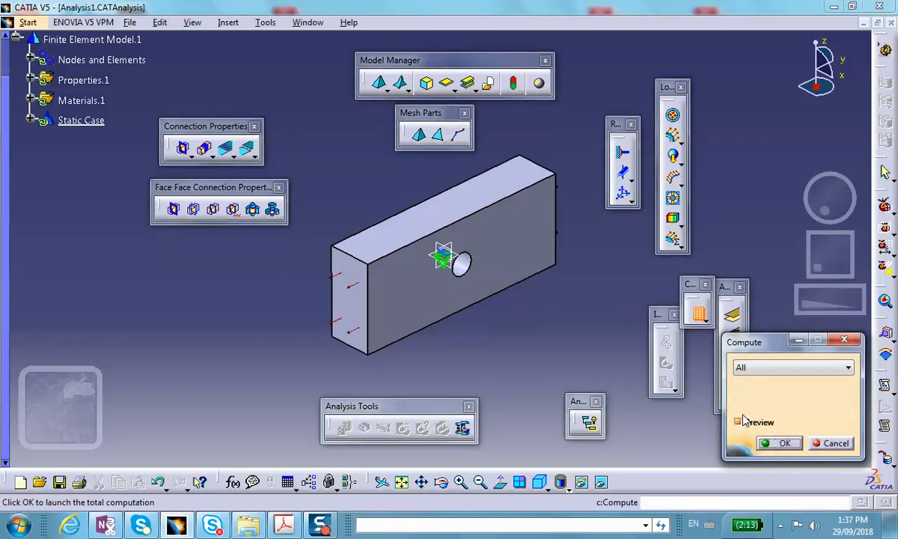
pyautogui.click(778, 443)
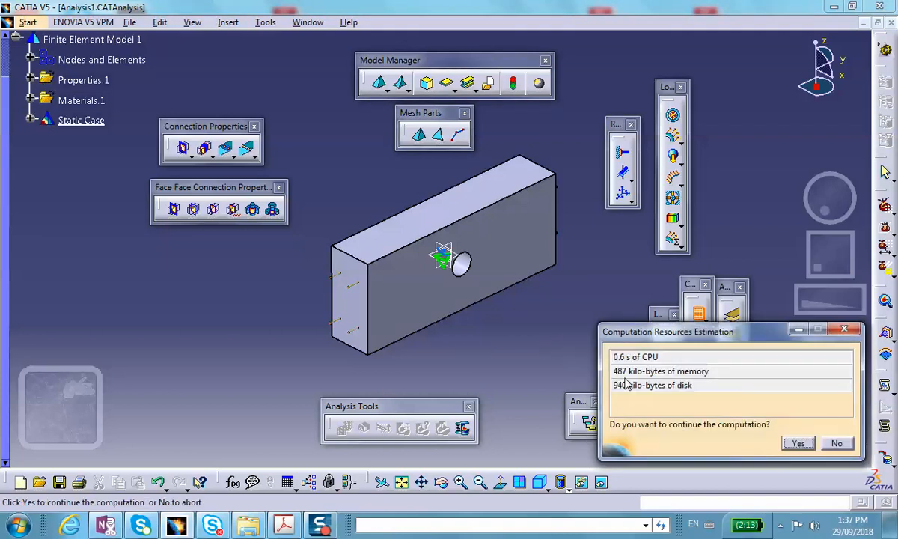
pyautogui.click(796, 442)
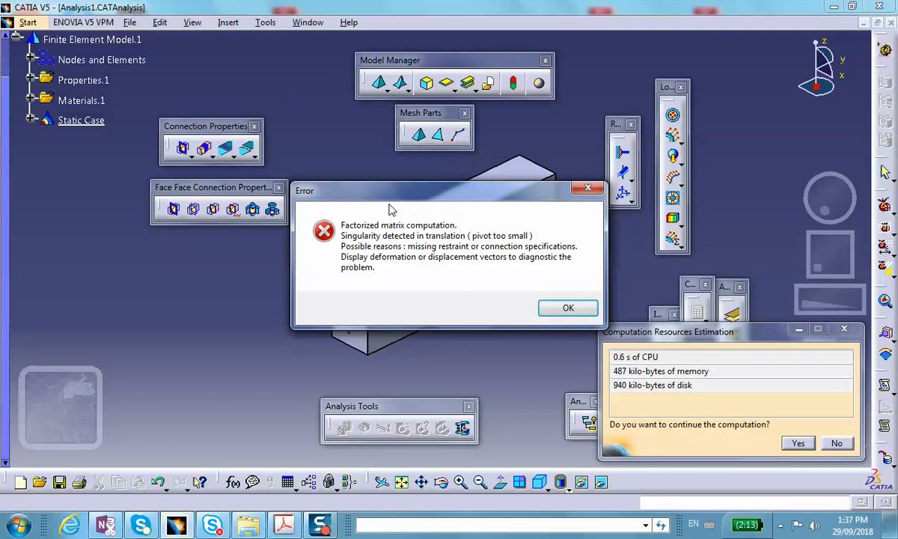
pyautogui.click(567, 307)
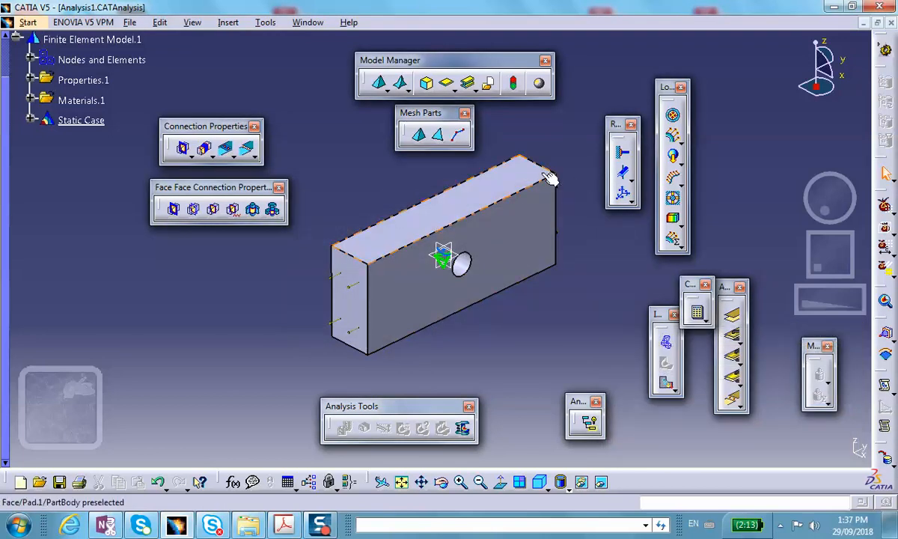
pyautogui.moveTo(666, 347)
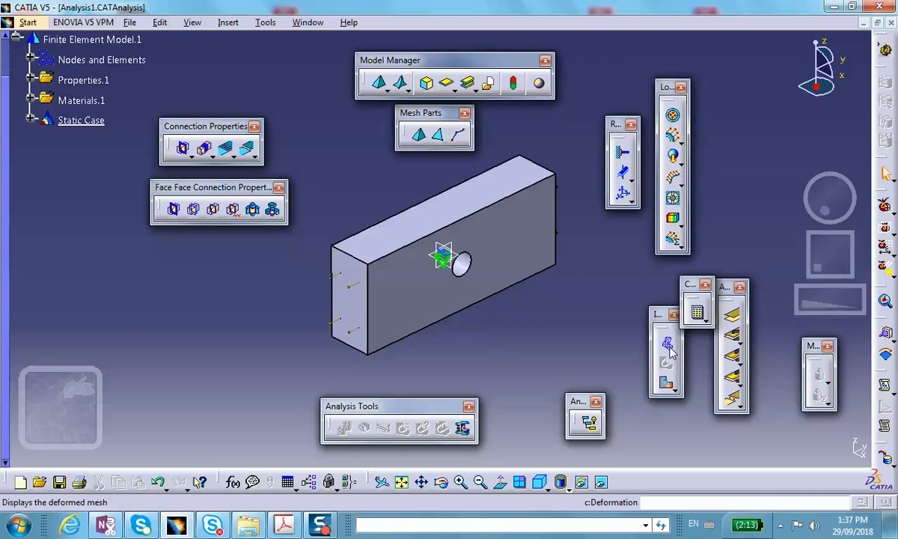
pyautogui.moveTo(667, 345)
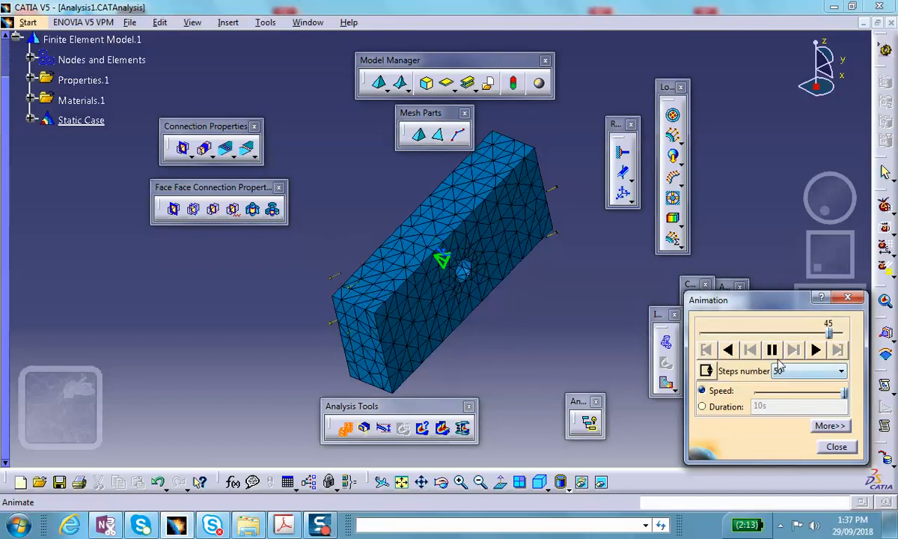
# Step: Create a Deformed mesh image under the static case solution and expand its tree node
pyautogui.click(835, 446)
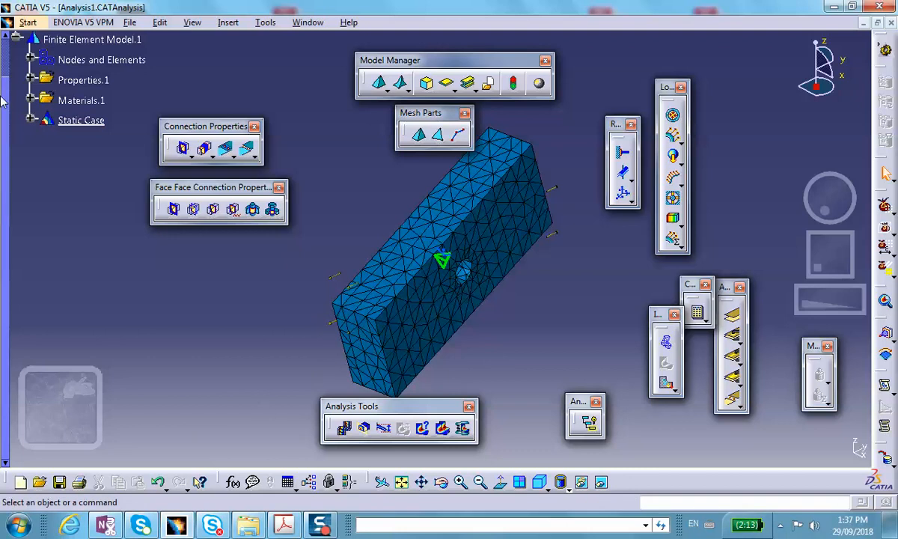
pyautogui.click(33, 119)
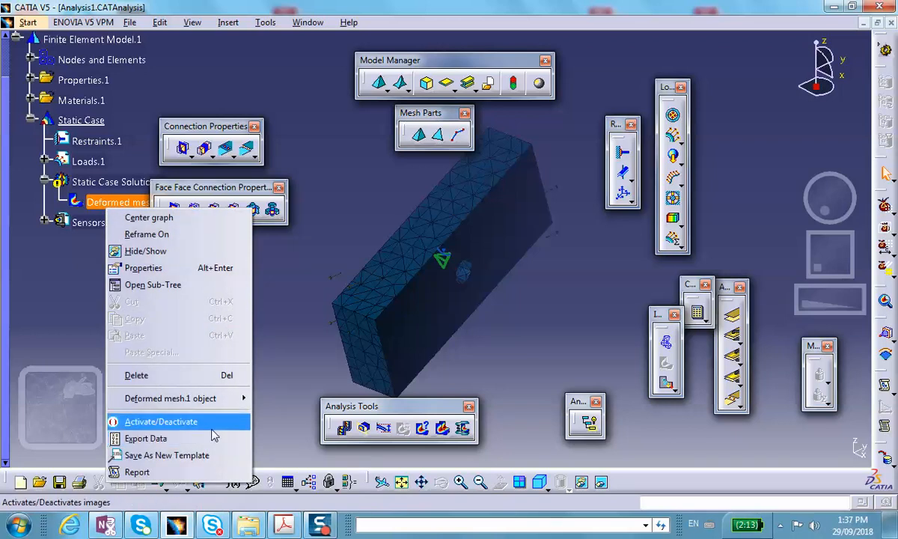
# Step: Deactivate the Deformed mesh.1 image so the plain holed block shows again
pyautogui.click(160, 422)
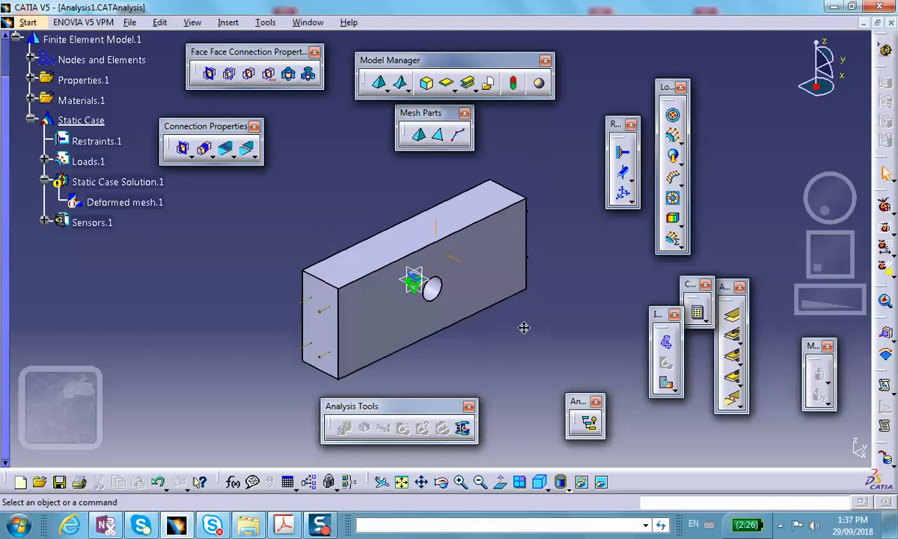
pyautogui.moveTo(386, 350)
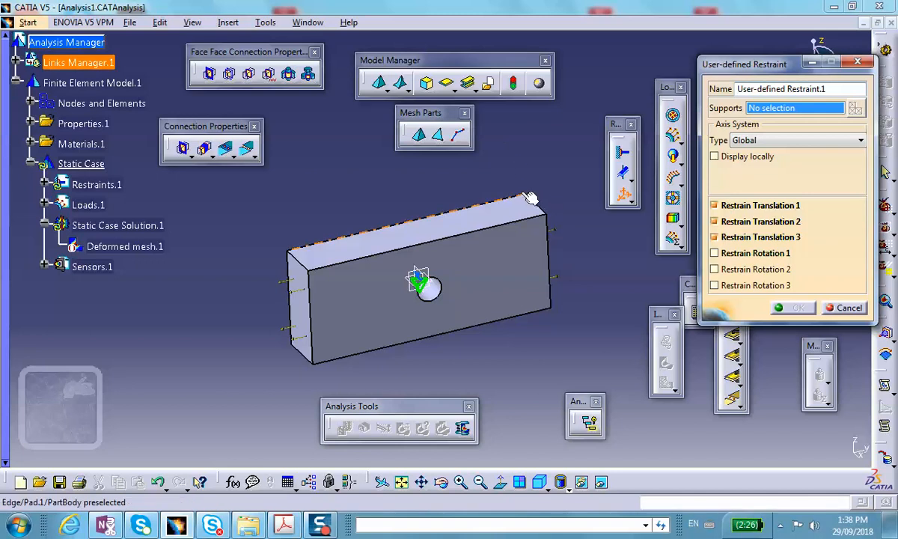
# Step: Restrain the block's upper right corner vertex in translations 1, 2 and 3
pyautogui.click(525, 192)
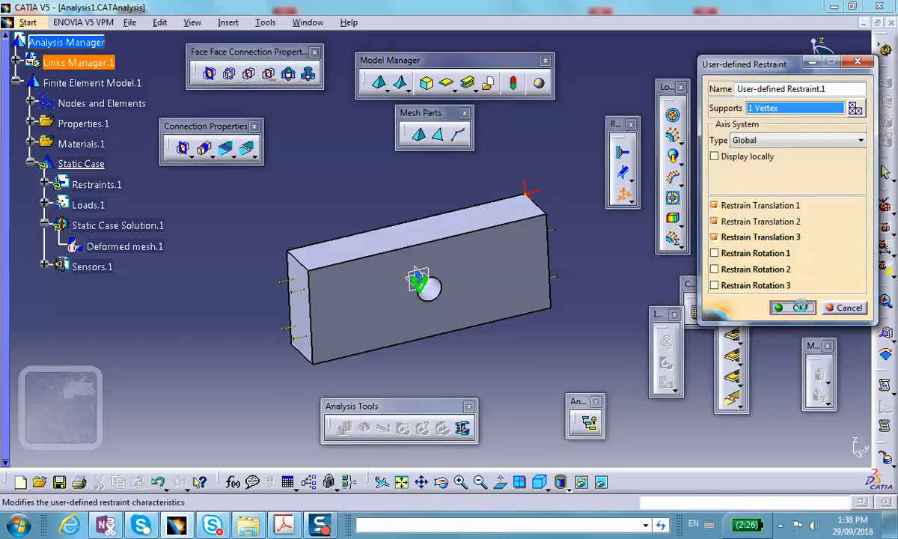
pyautogui.click(796, 308)
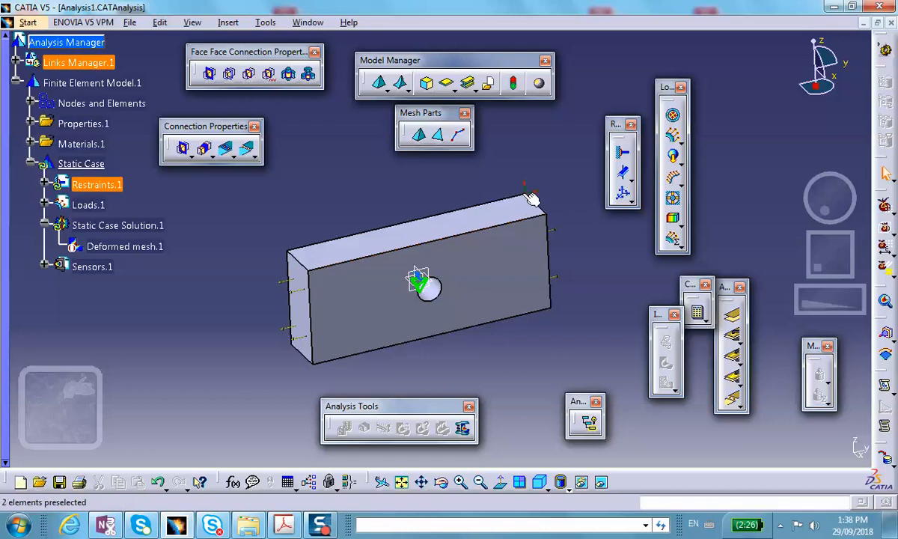
pyautogui.moveTo(533, 200)
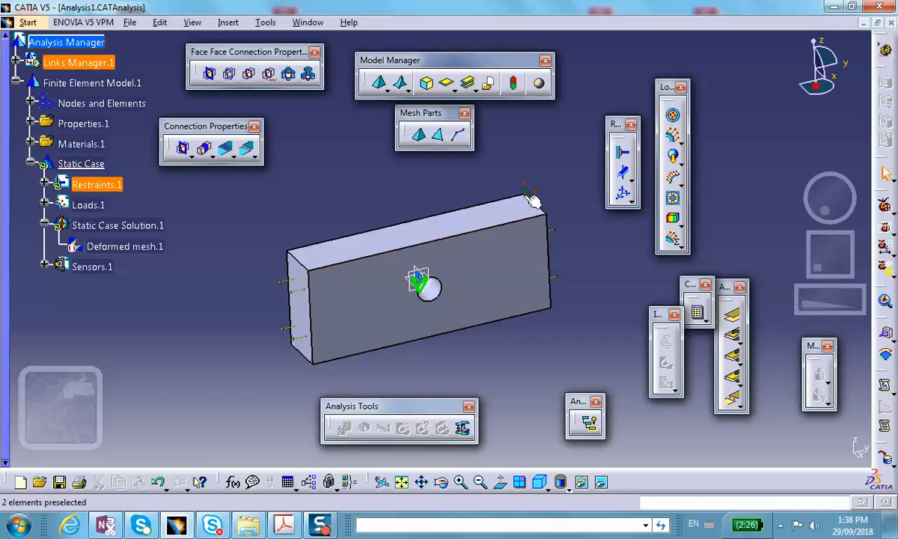
pyautogui.moveTo(457, 225)
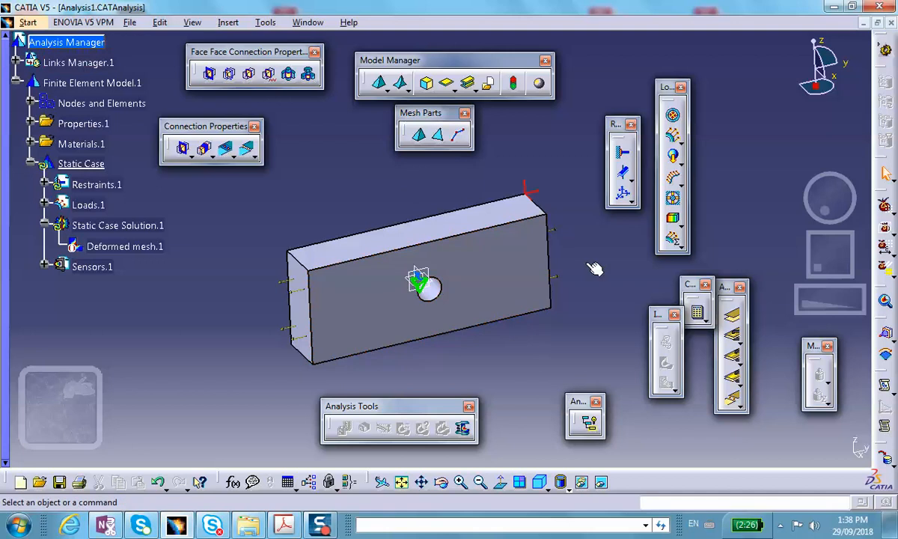
pyautogui.moveTo(254, 322)
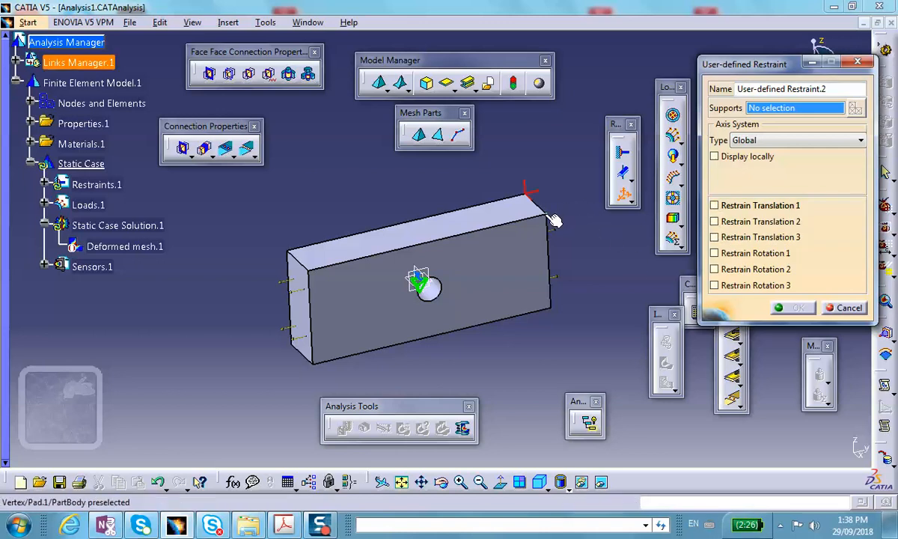
# Step: Apply a second user-defined restraint on the adjacent vertex blocking translation 2
pyautogui.click(420, 283)
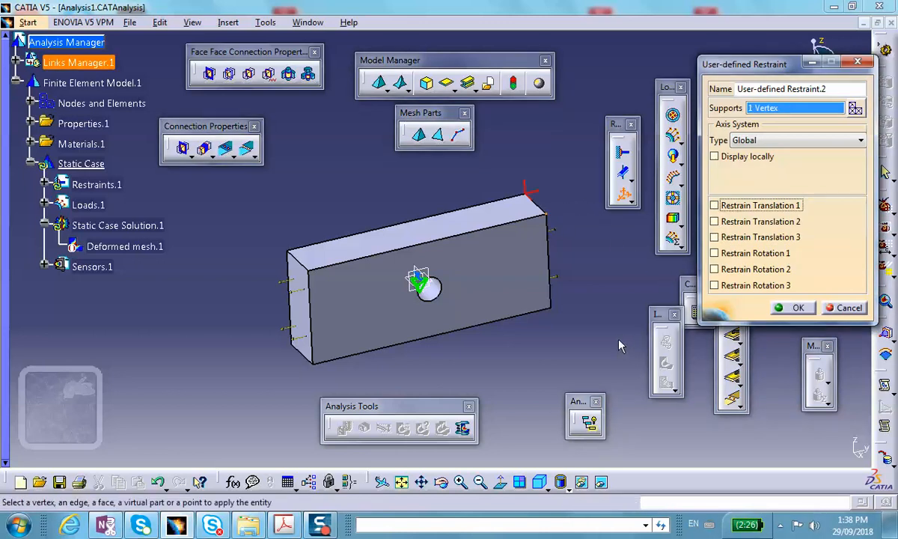
pyautogui.moveTo(566, 213)
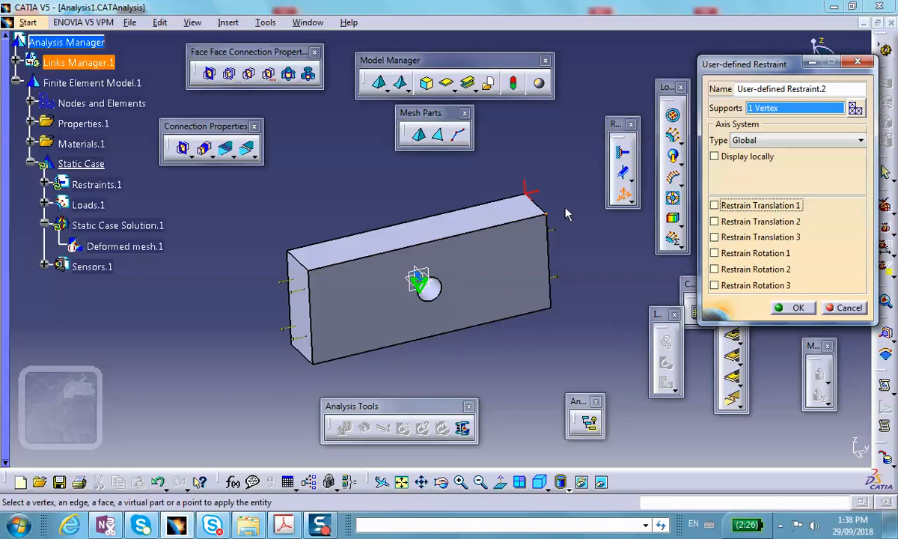
pyautogui.moveTo(552, 219)
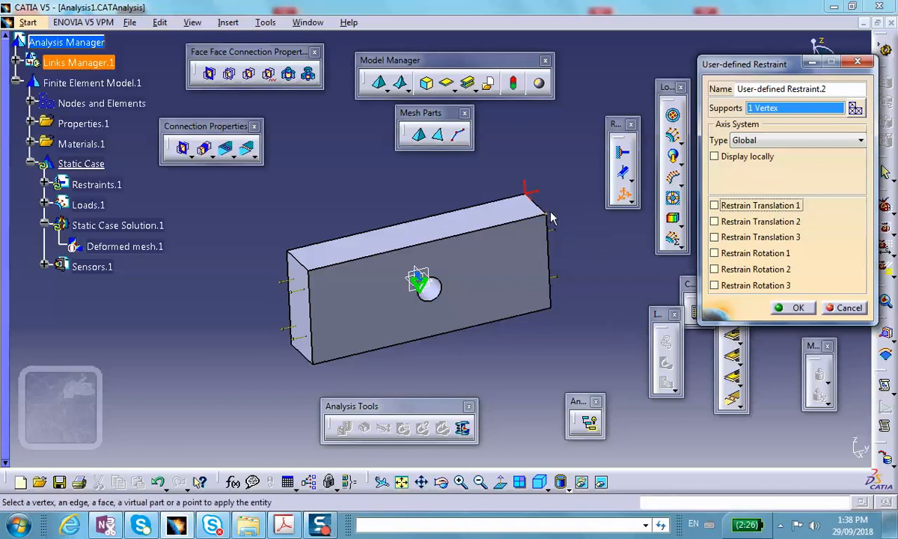
pyautogui.moveTo(577, 218)
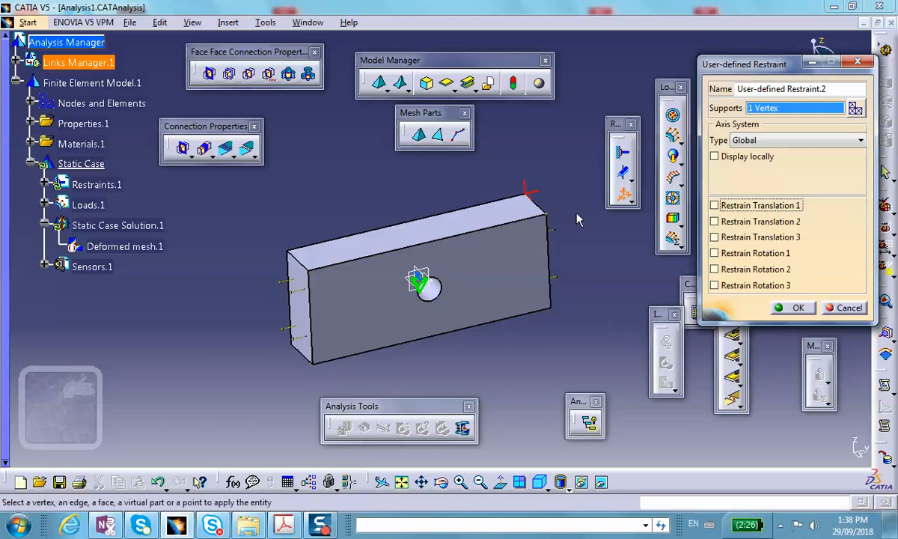
pyautogui.moveTo(551, 217)
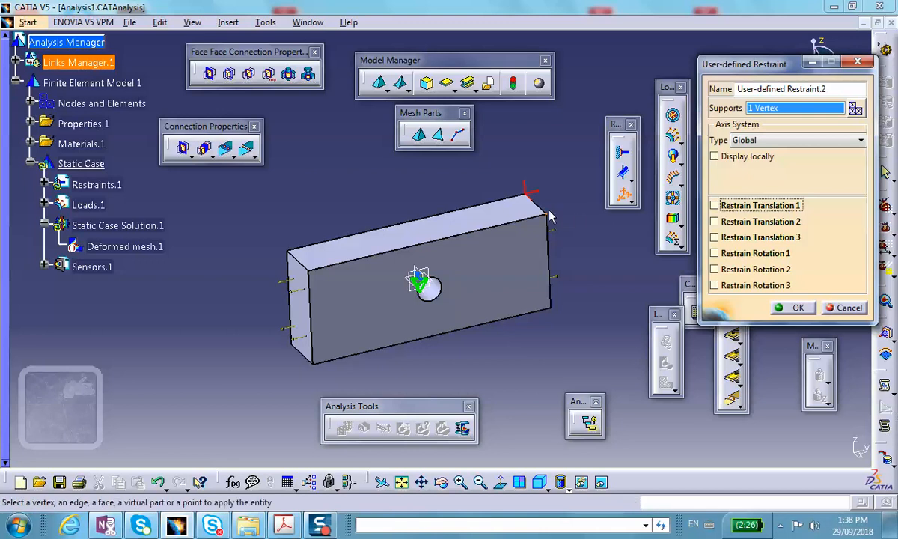
pyautogui.moveTo(745, 63); pyautogui.dragTo(730, 176)
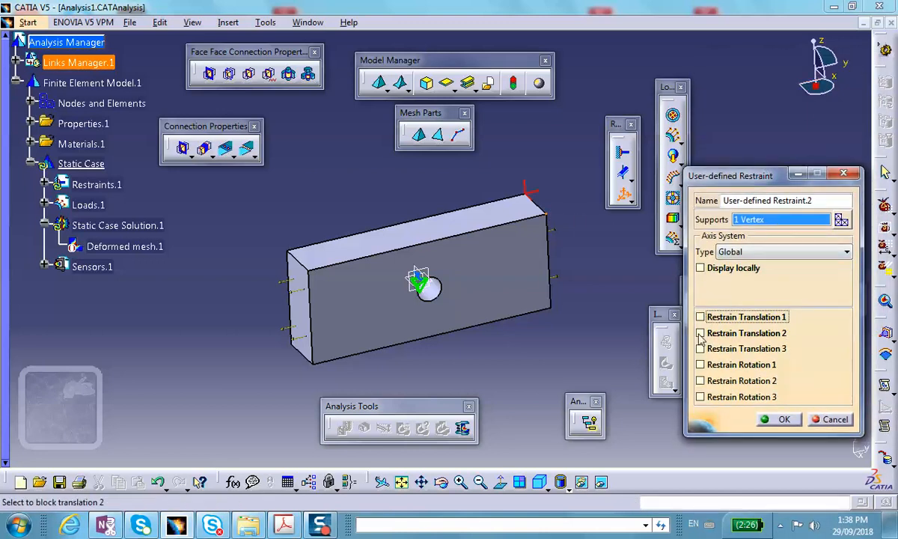
pyautogui.click(700, 332)
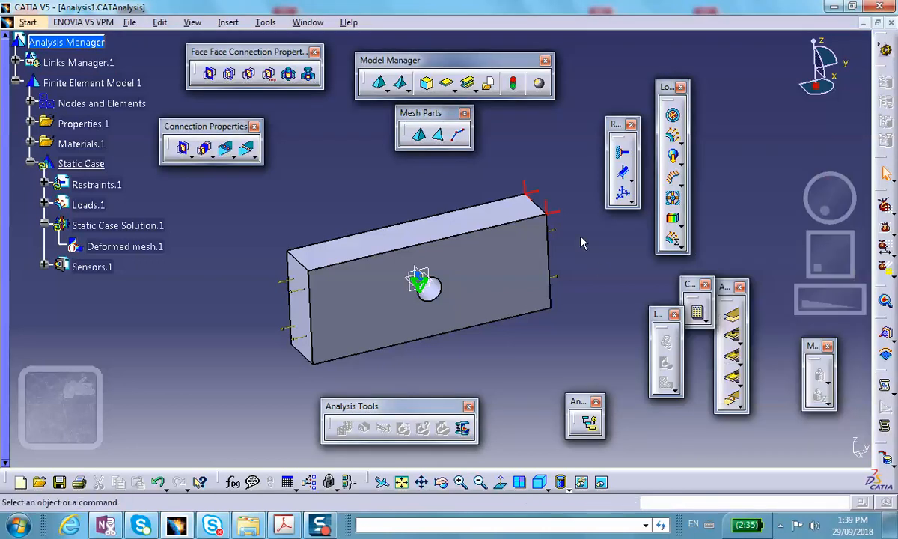
pyautogui.moveTo(556, 225)
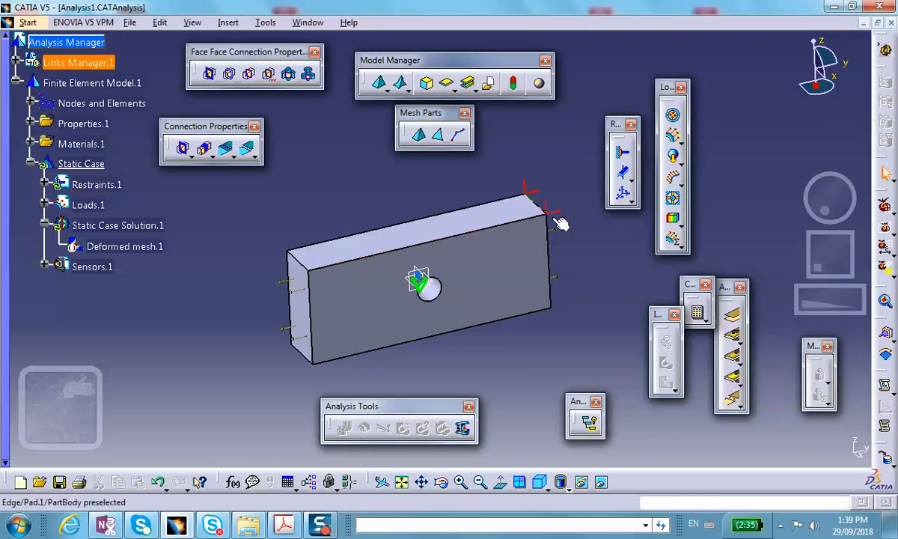
# Step: Select the corner restraint in the Static Case tree to review it on the block
pyautogui.click(95, 184)
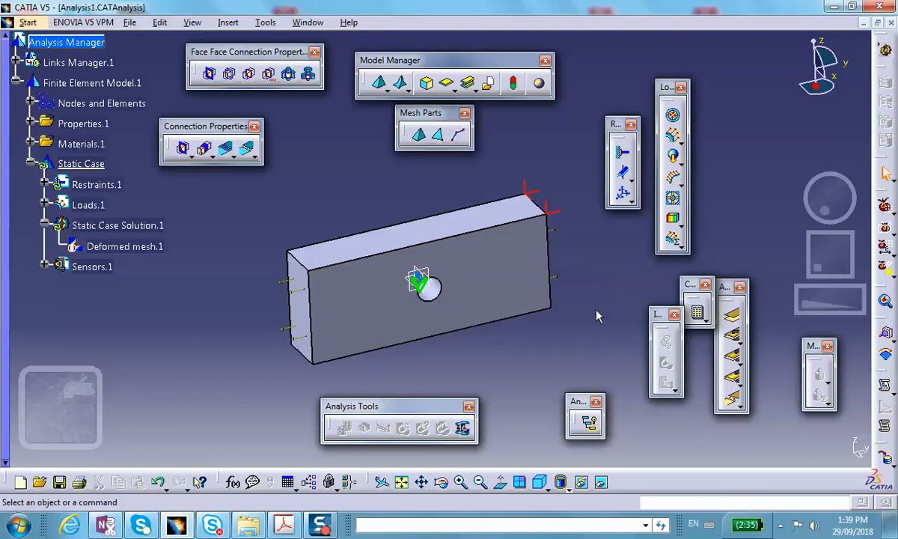
pyautogui.moveTo(555, 322)
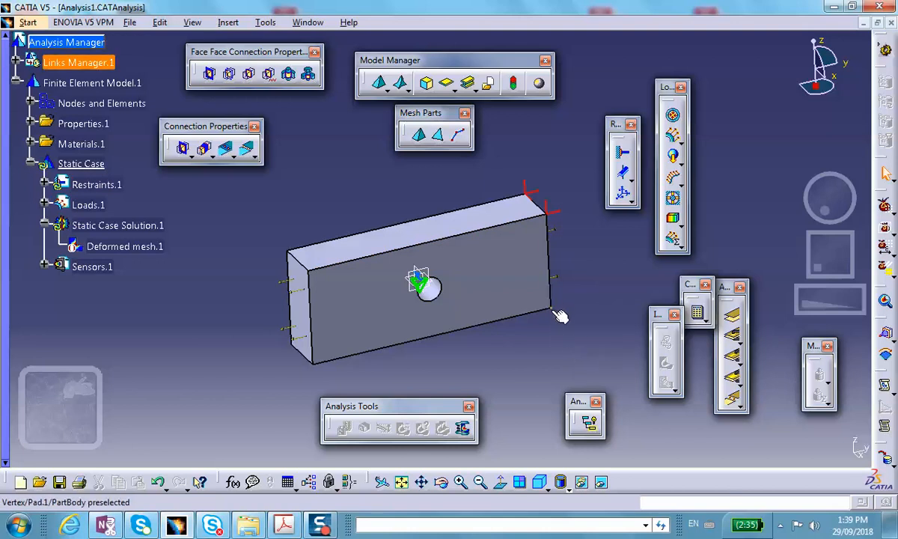
pyautogui.moveTo(516, 200)
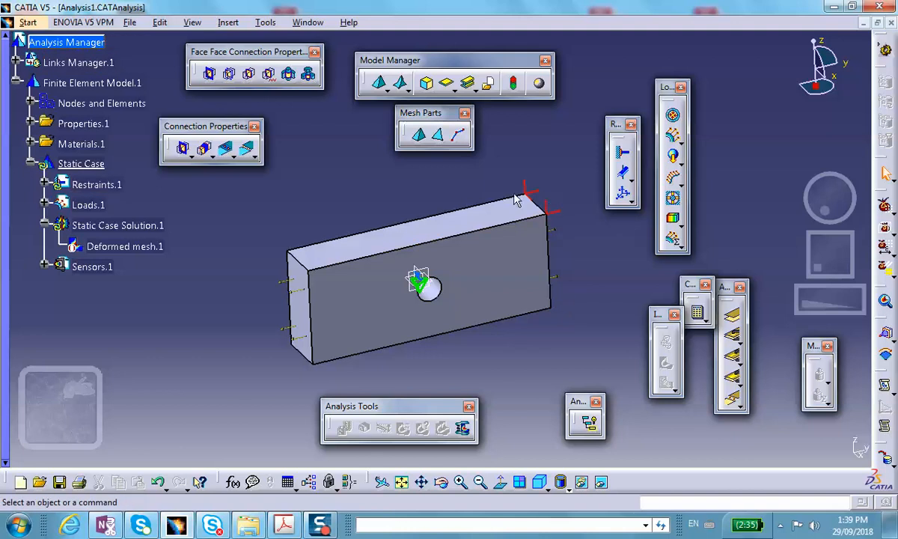
pyautogui.moveTo(590, 323)
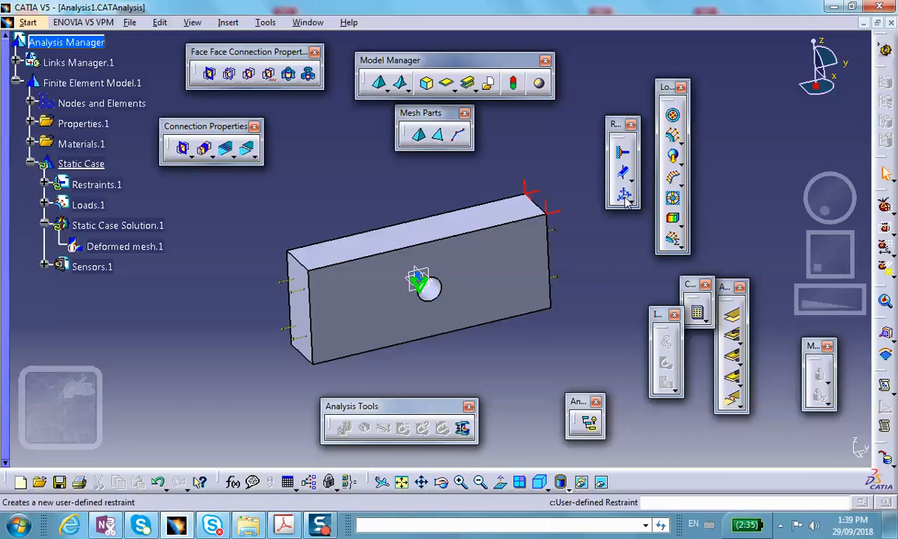
# Step: Add a third user-defined restraint at the lower right corner vertex blocking only translation 2
pyautogui.click(623, 196)
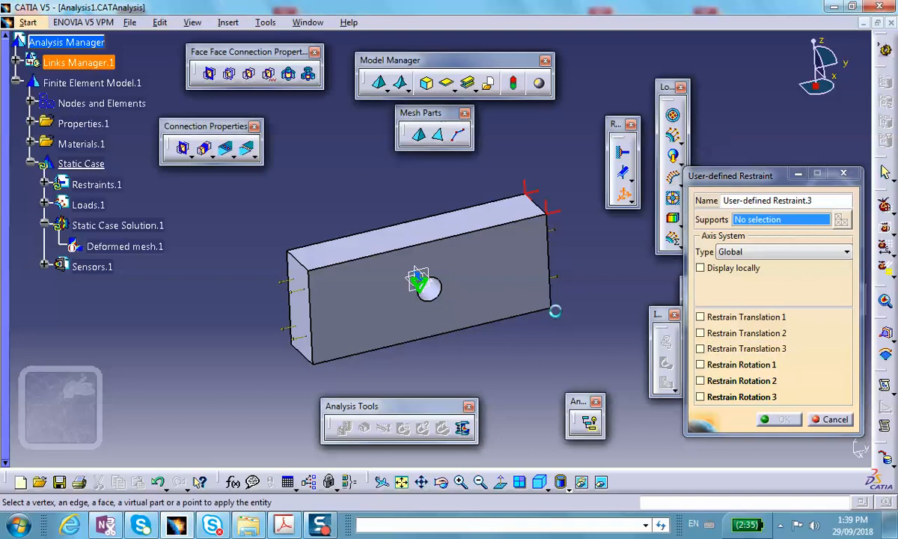
pyautogui.click(422, 284)
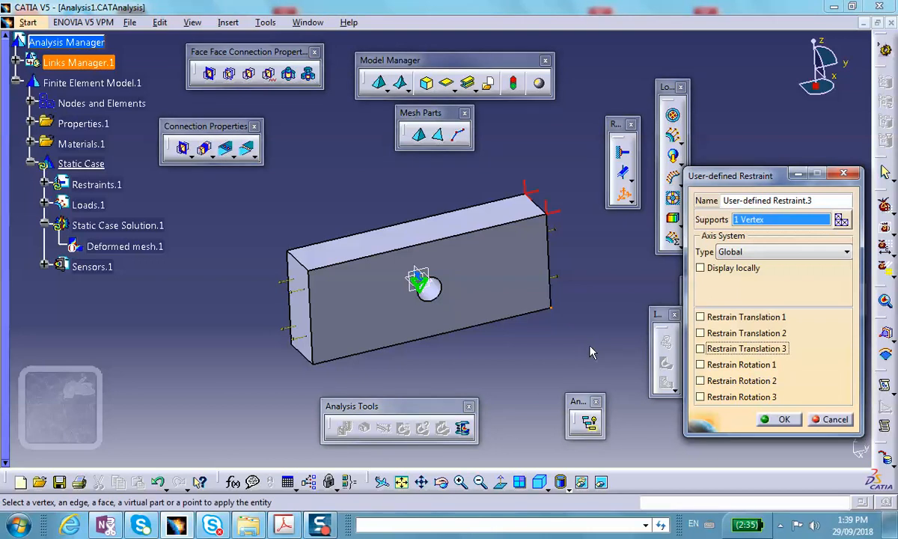
pyautogui.moveTo(556, 305)
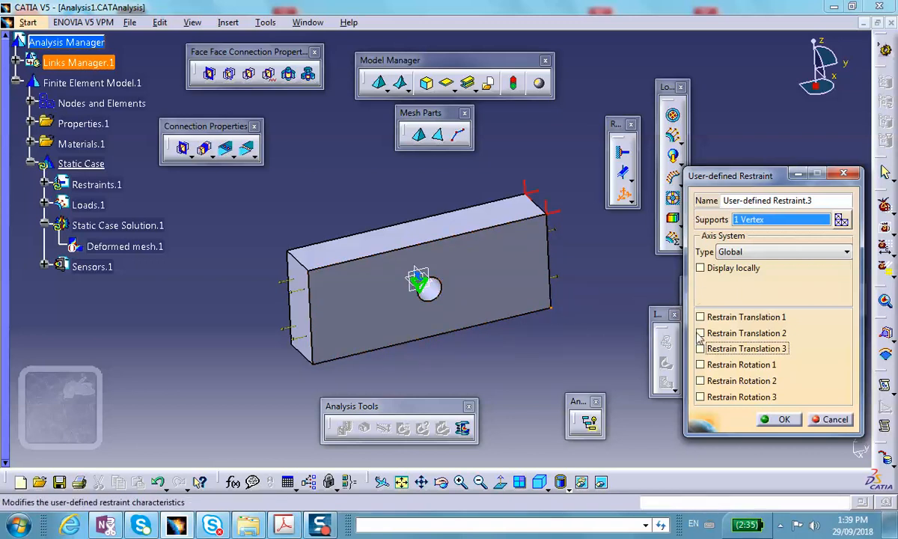
pyautogui.moveTo(700, 332)
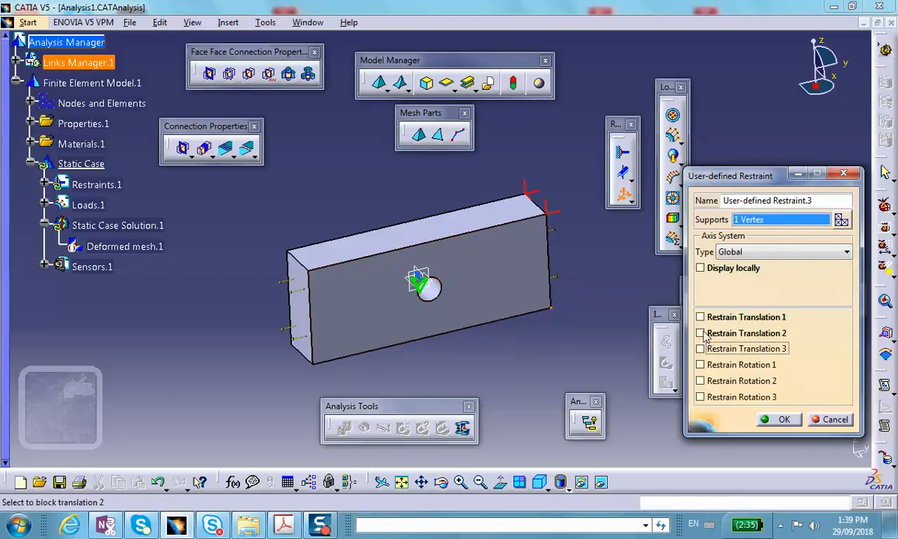
pyautogui.click(700, 332)
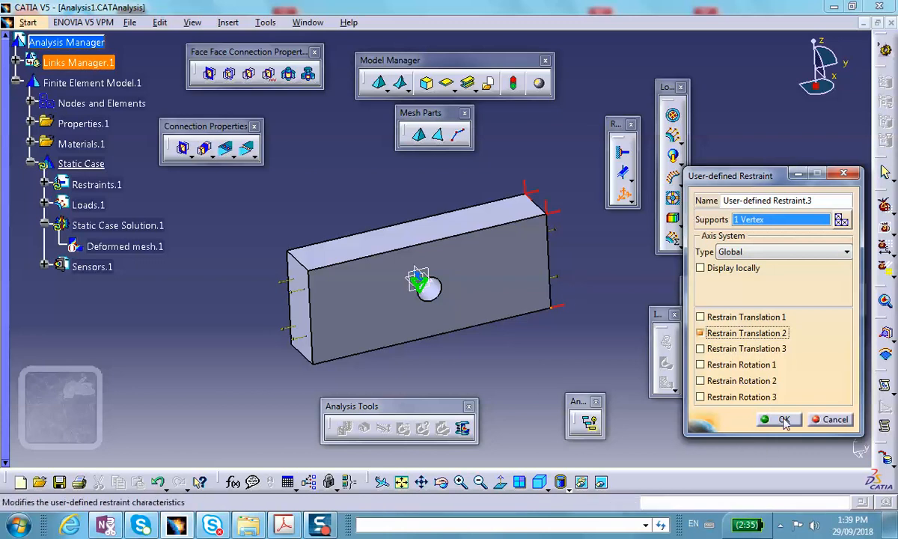
pyautogui.click(778, 419)
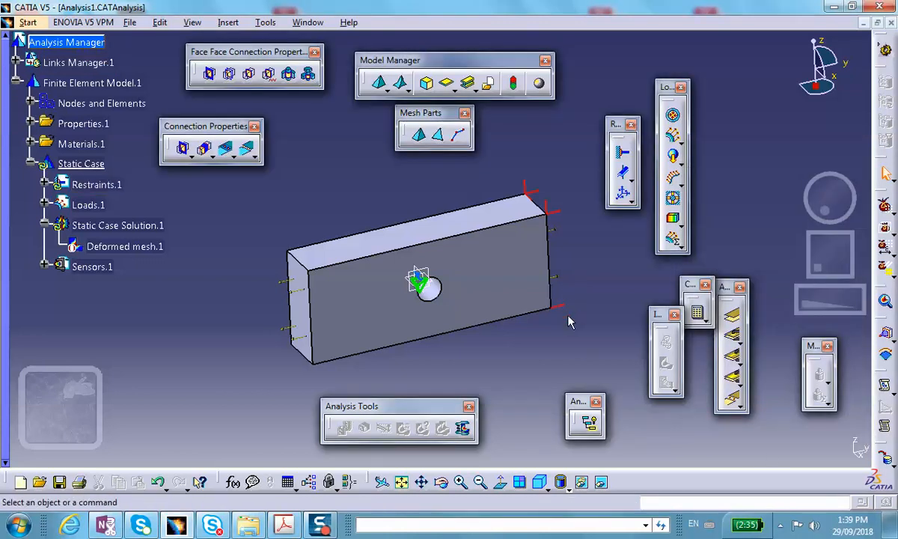
pyautogui.moveTo(598, 332)
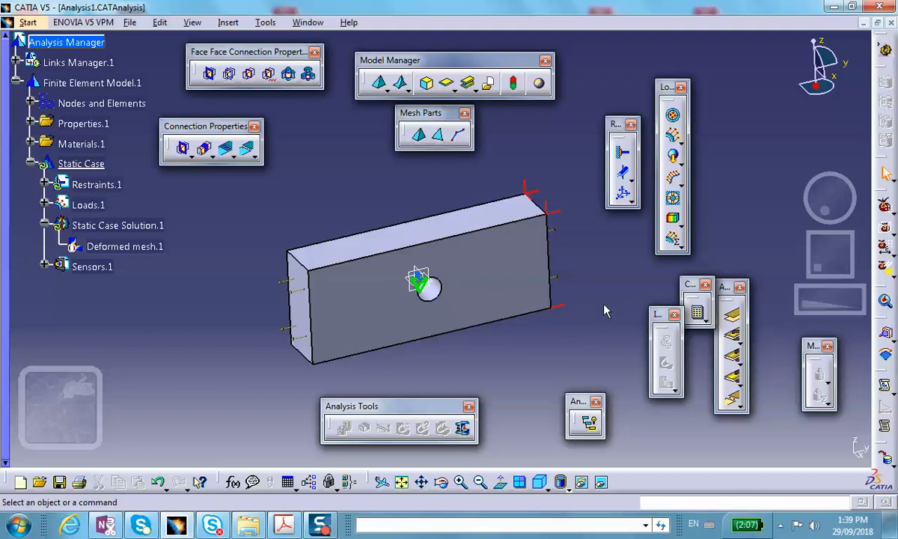
# Step: Rotate the view so the block's front face with the hole faces the viewer
pyautogui.moveTo(606, 309); pyautogui.dragTo(485, 350)
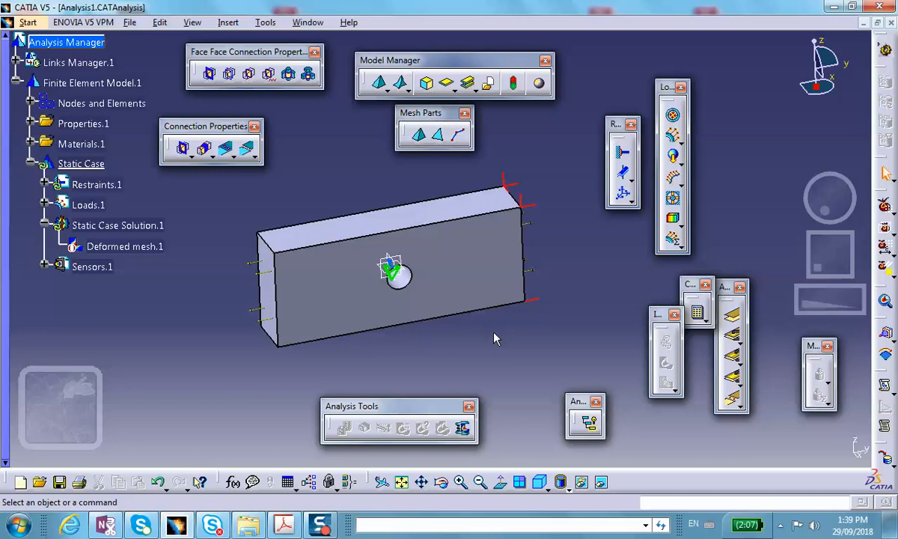
pyautogui.moveTo(41, 481)
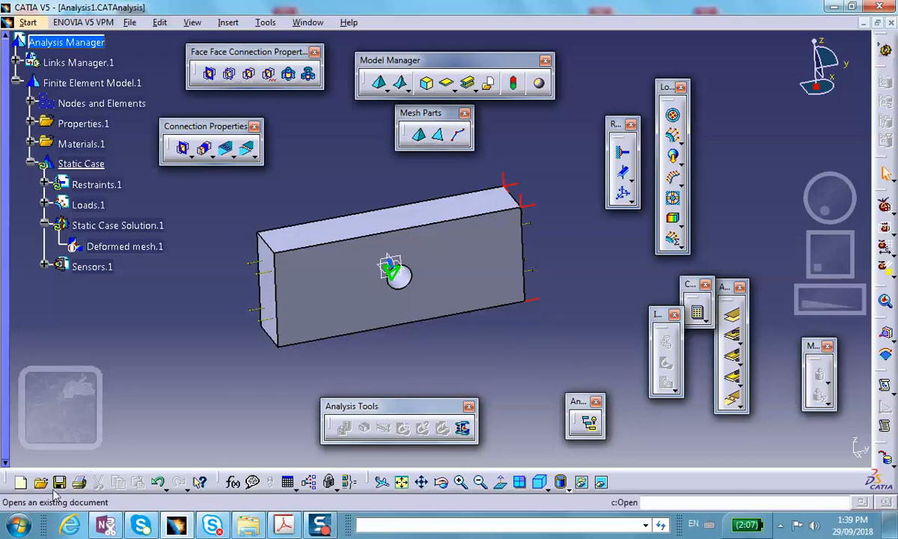
# Step: Save the analysis and recompute all cases with the new restraints, accepting the resource estimate
pyautogui.click(59, 481)
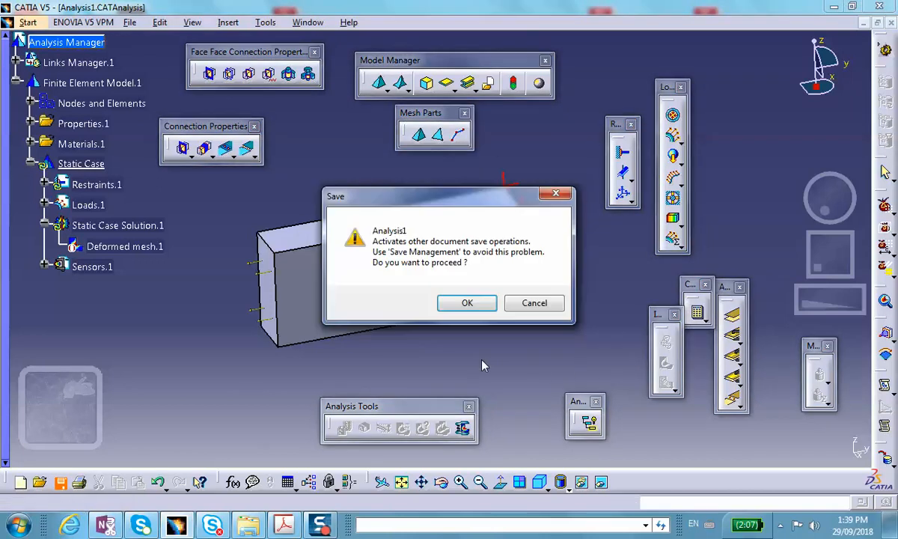
pyautogui.click(467, 302)
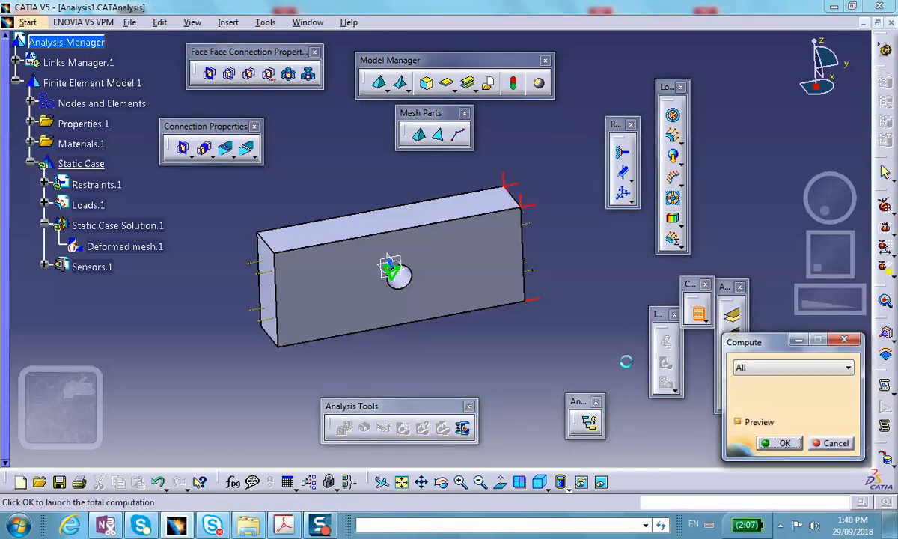
pyautogui.click(779, 443)
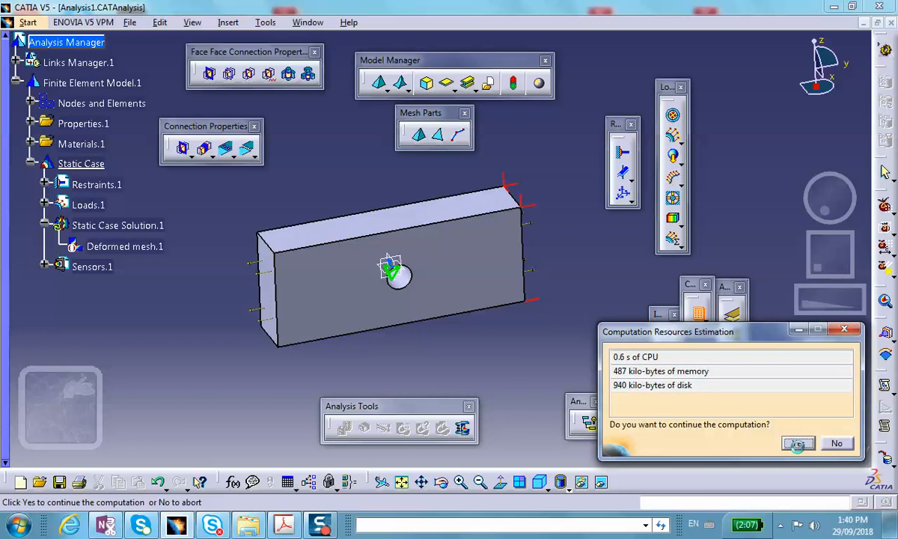
pyautogui.click(797, 443)
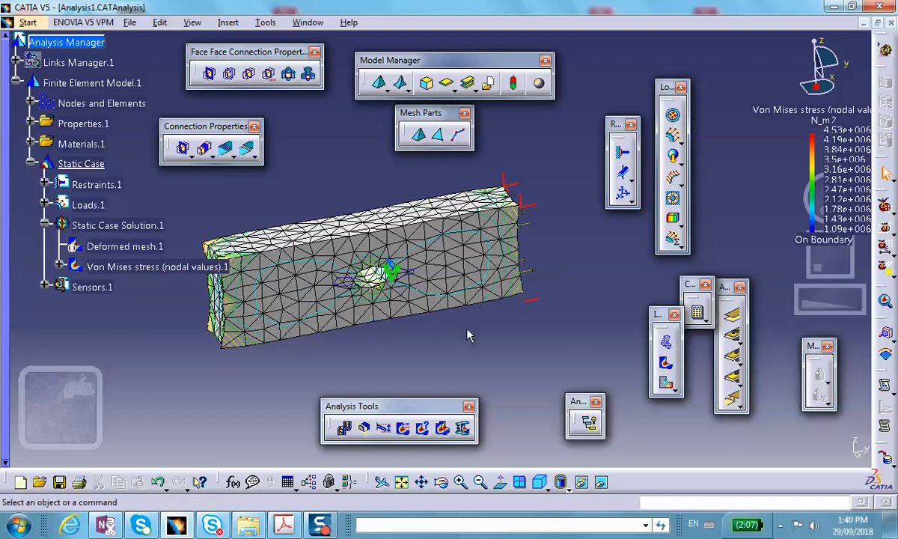
pyautogui.moveTo(485, 500)
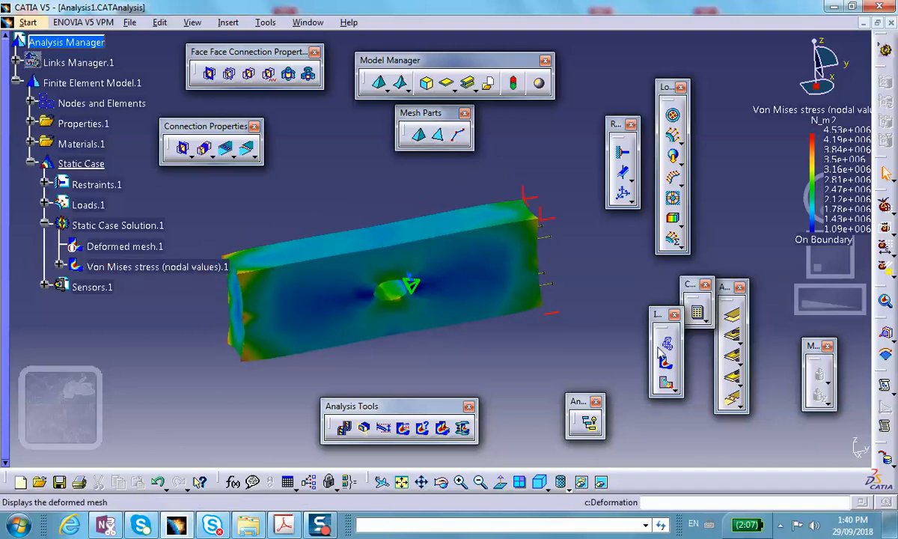
# Step: Animate the Von Mises stress deformation of the block
pyautogui.click(402, 428)
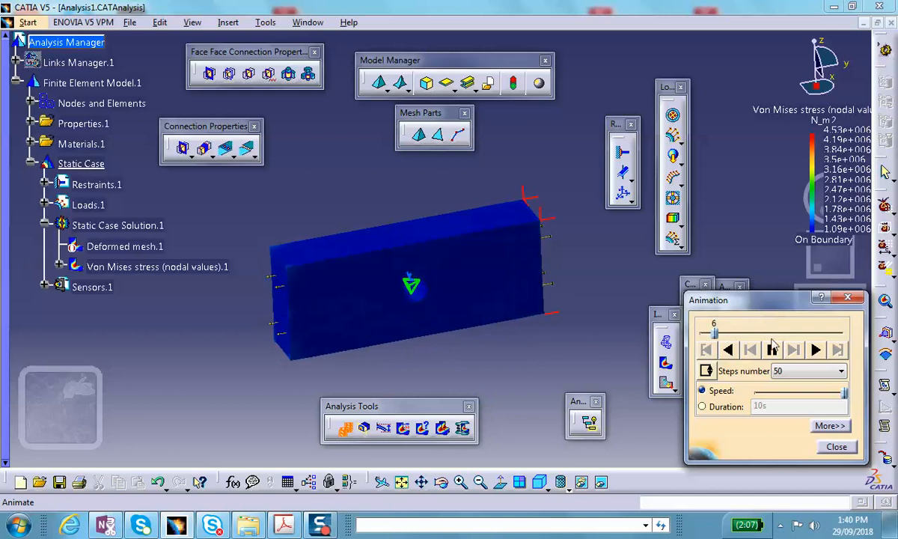
# Step: Close the deformation animation to return to the static Von Mises stress contour plot
pyautogui.click(835, 445)
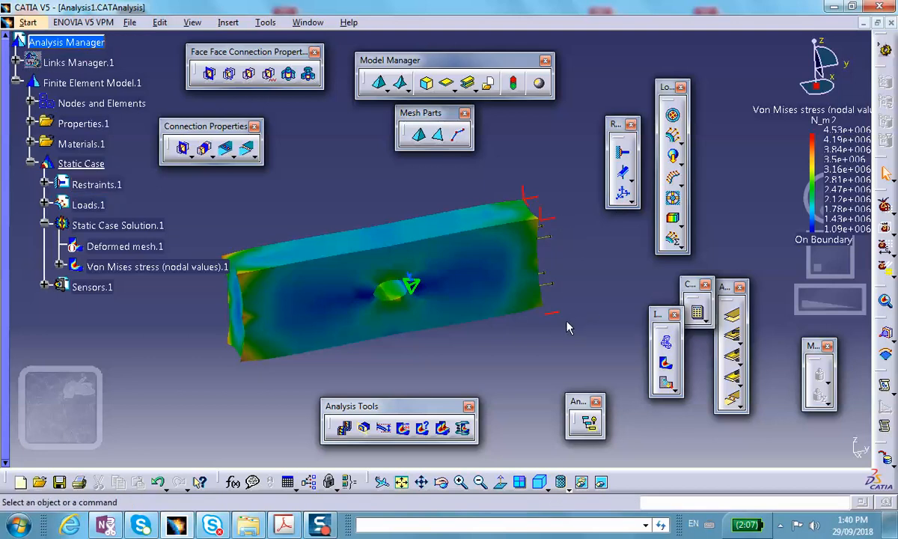
pyautogui.moveTo(587, 330)
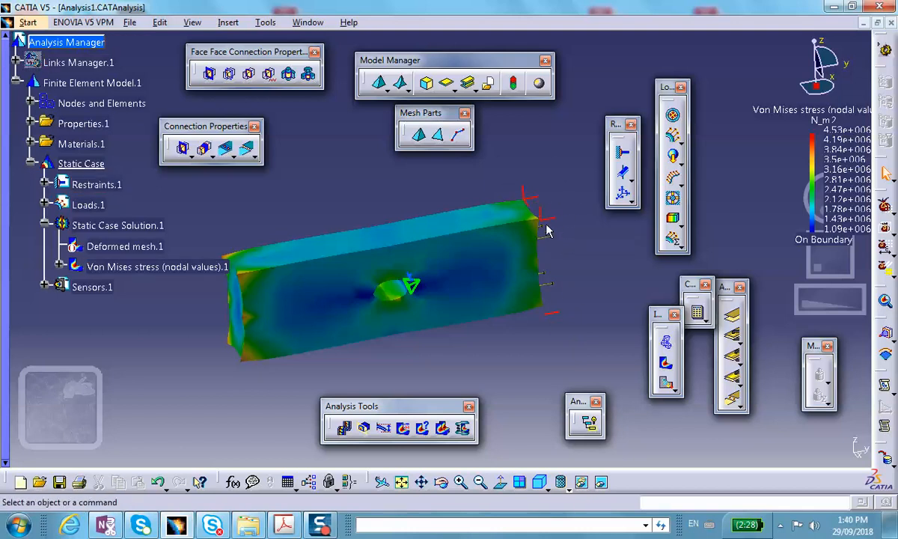
pyautogui.click(155, 266)
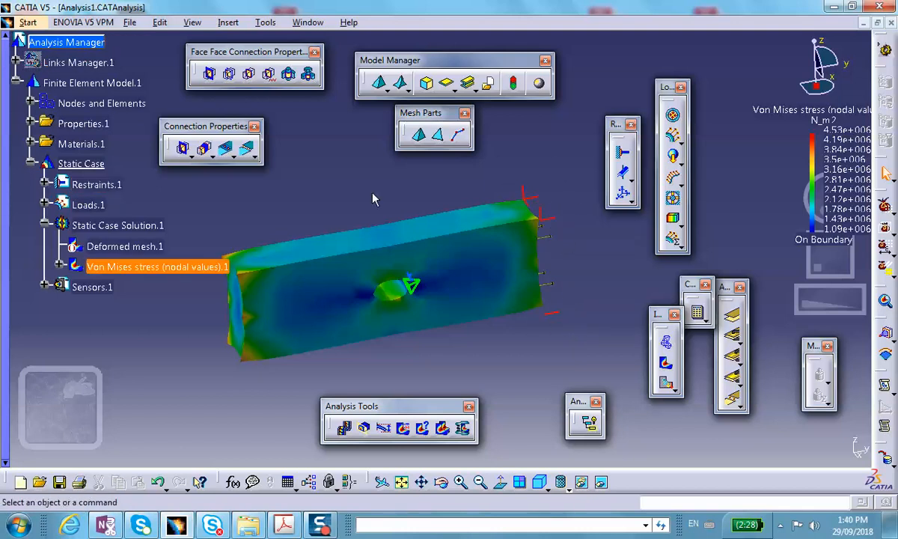
pyautogui.moveTo(481, 215)
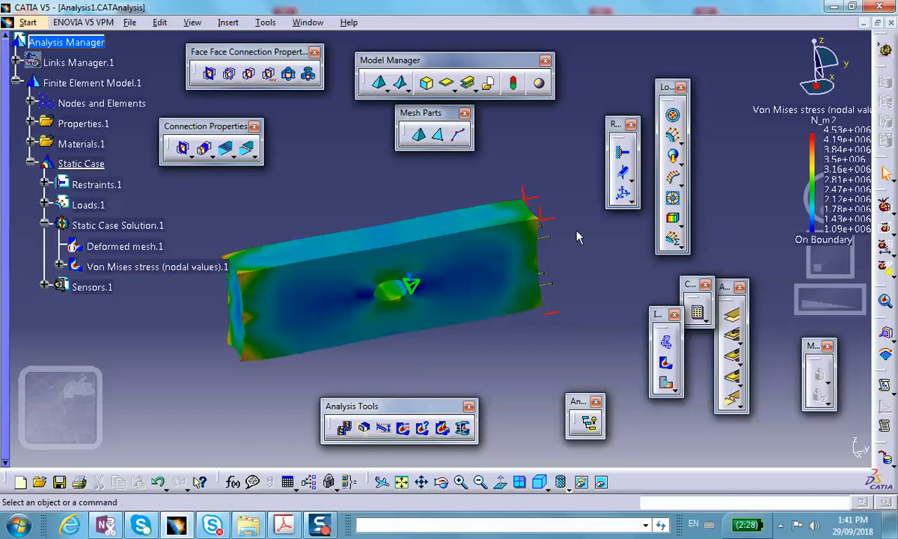
pyautogui.moveTo(571, 323)
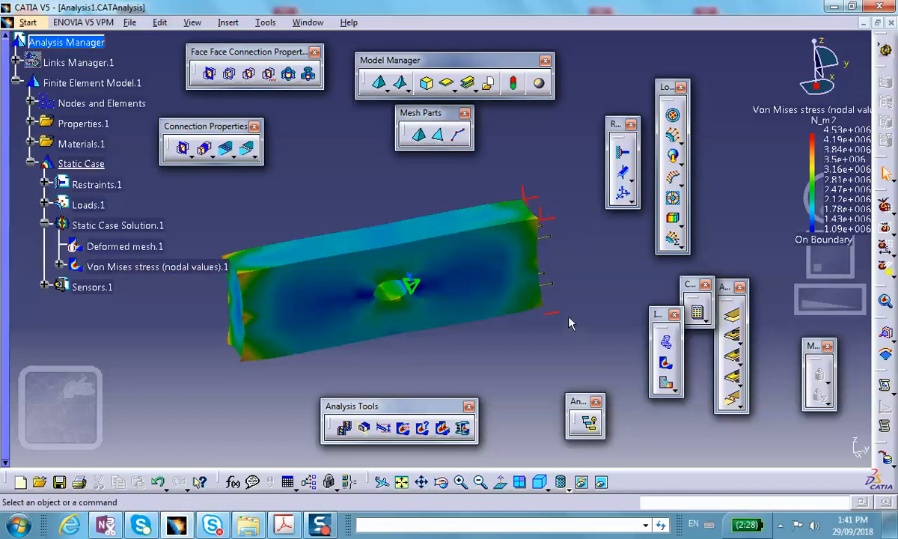
pyautogui.moveTo(583, 326)
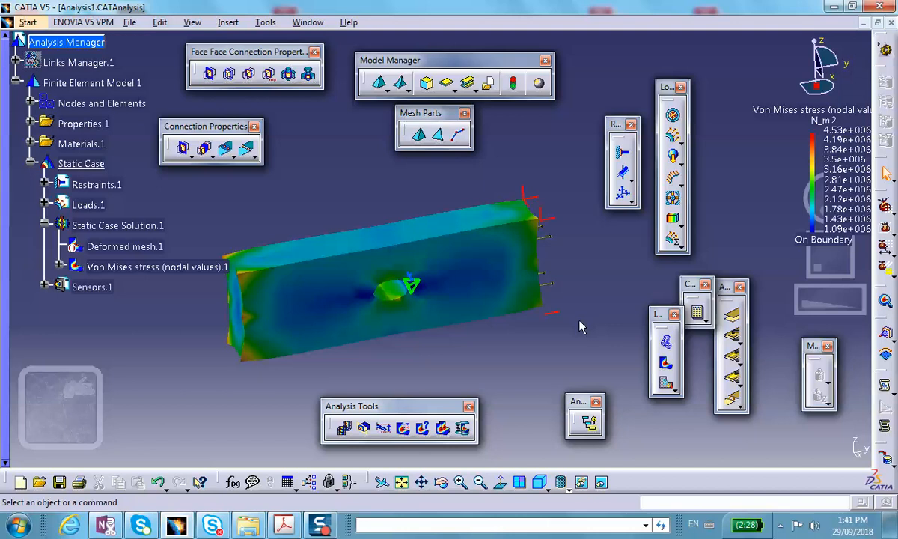